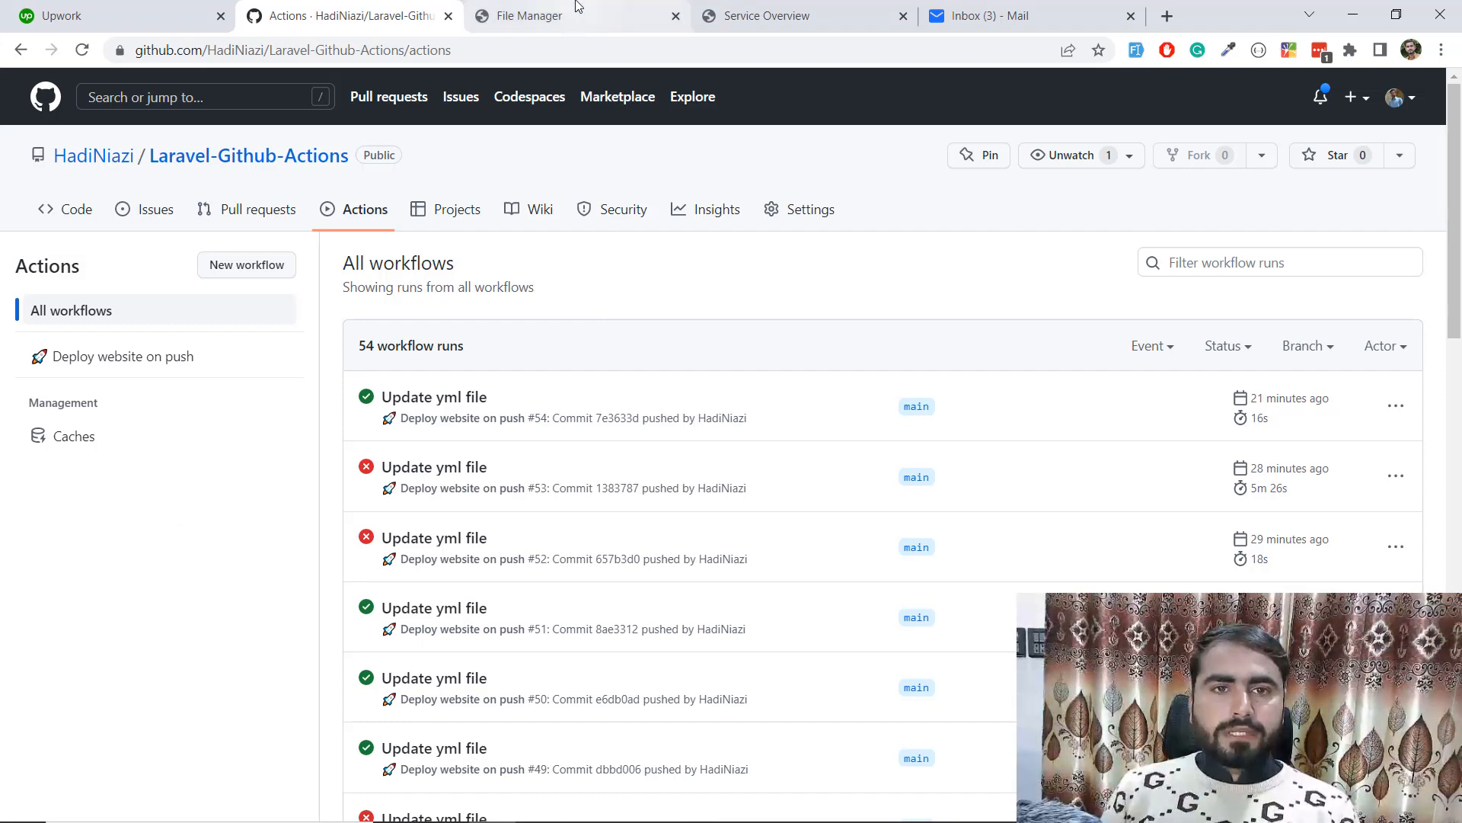
- Inspect the deployed laravel-demo .env in File Manager, note APP_KEY is empty, and close it
{"action": "left_click", "coordinate": [531, 15]}
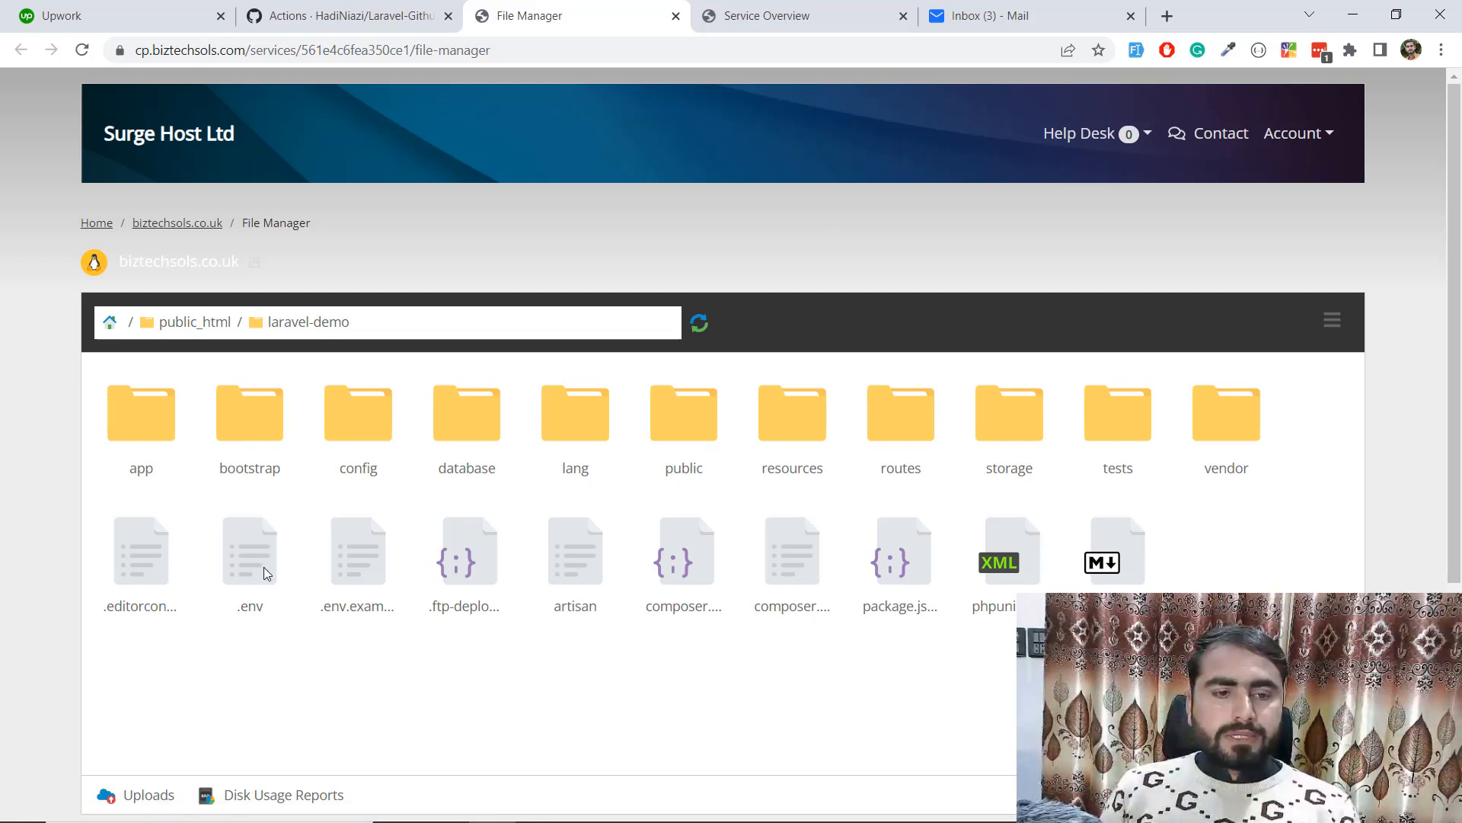
{"action": "double_click", "coordinate": [248, 550]}
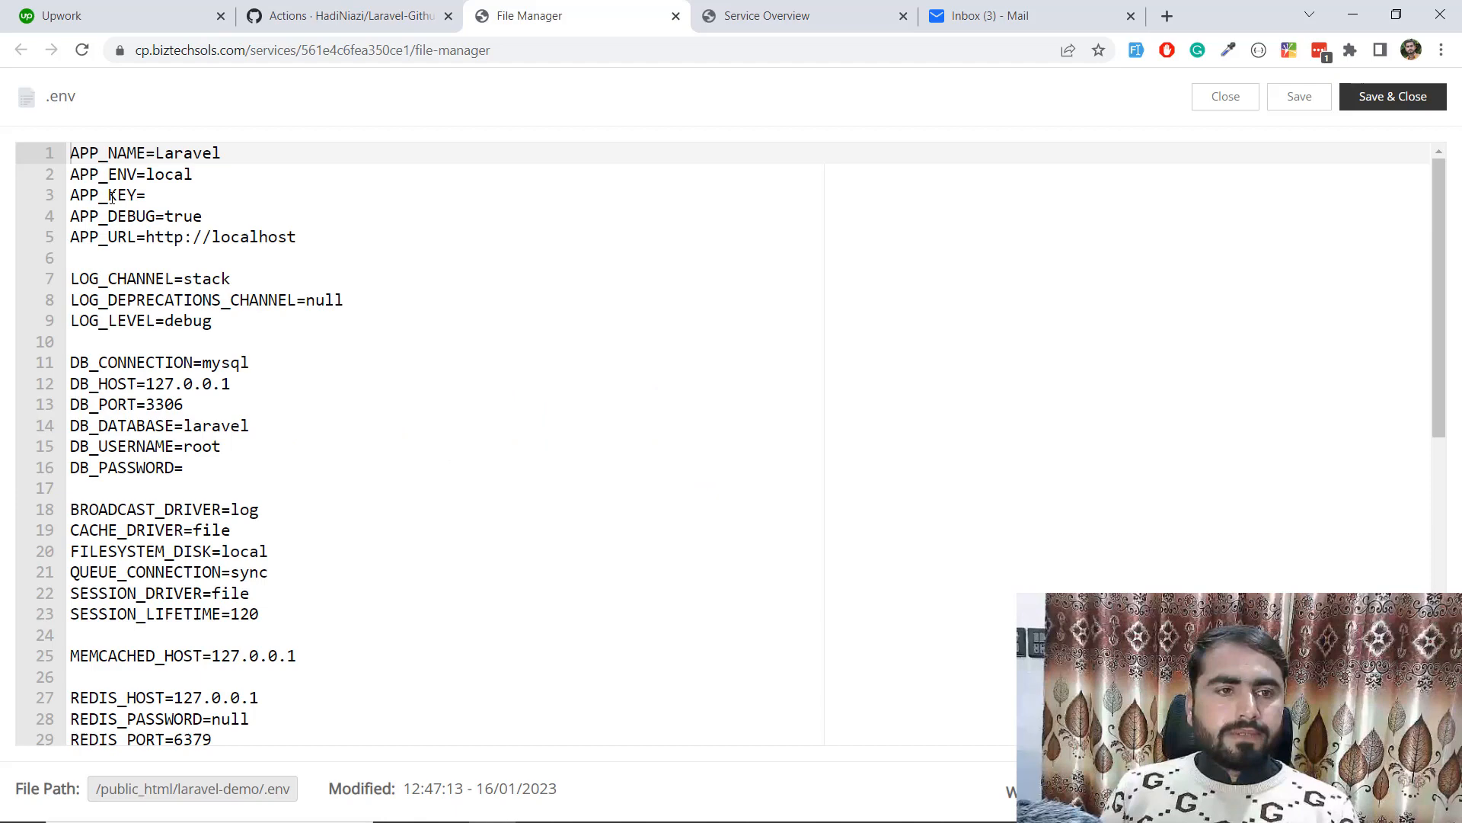
{"action": "left_click", "coordinate": [149, 195]}
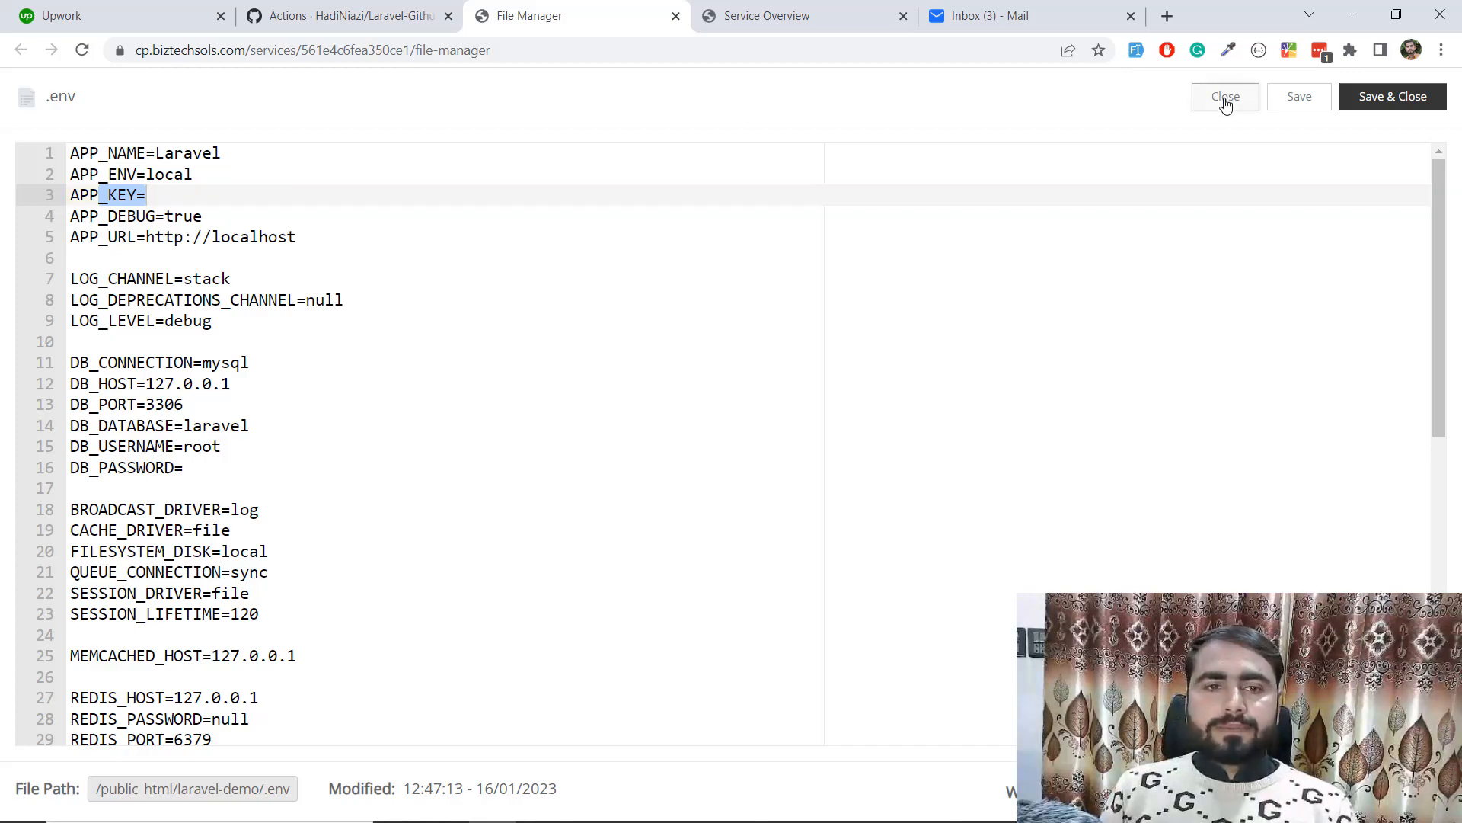
{"action": "left_click", "coordinate": [1225, 96]}
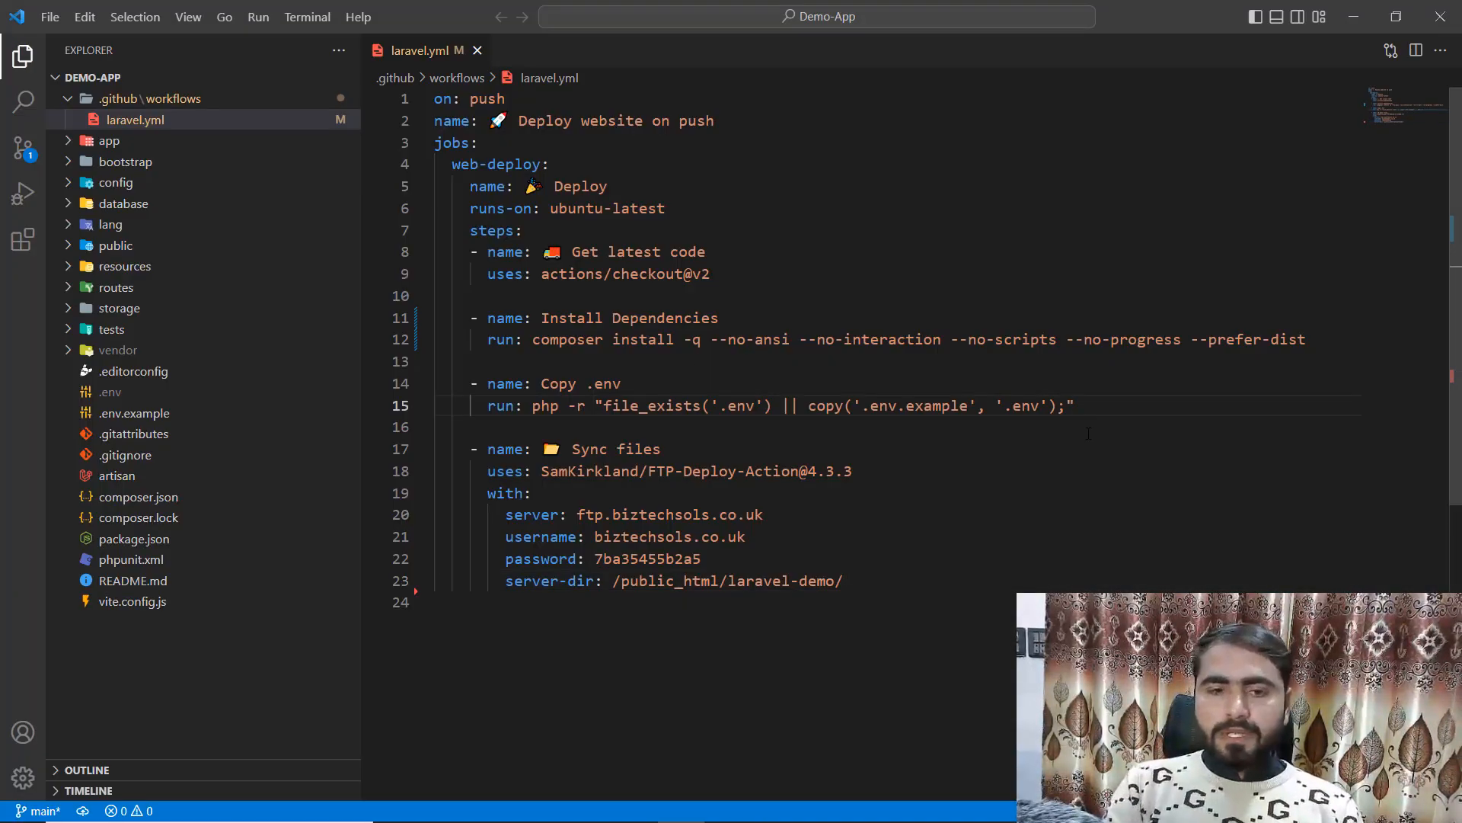
- Insert a new '- name:' step line right after the Copy .env step in laravel.yml
{"action": "key", "text": "Enter"}
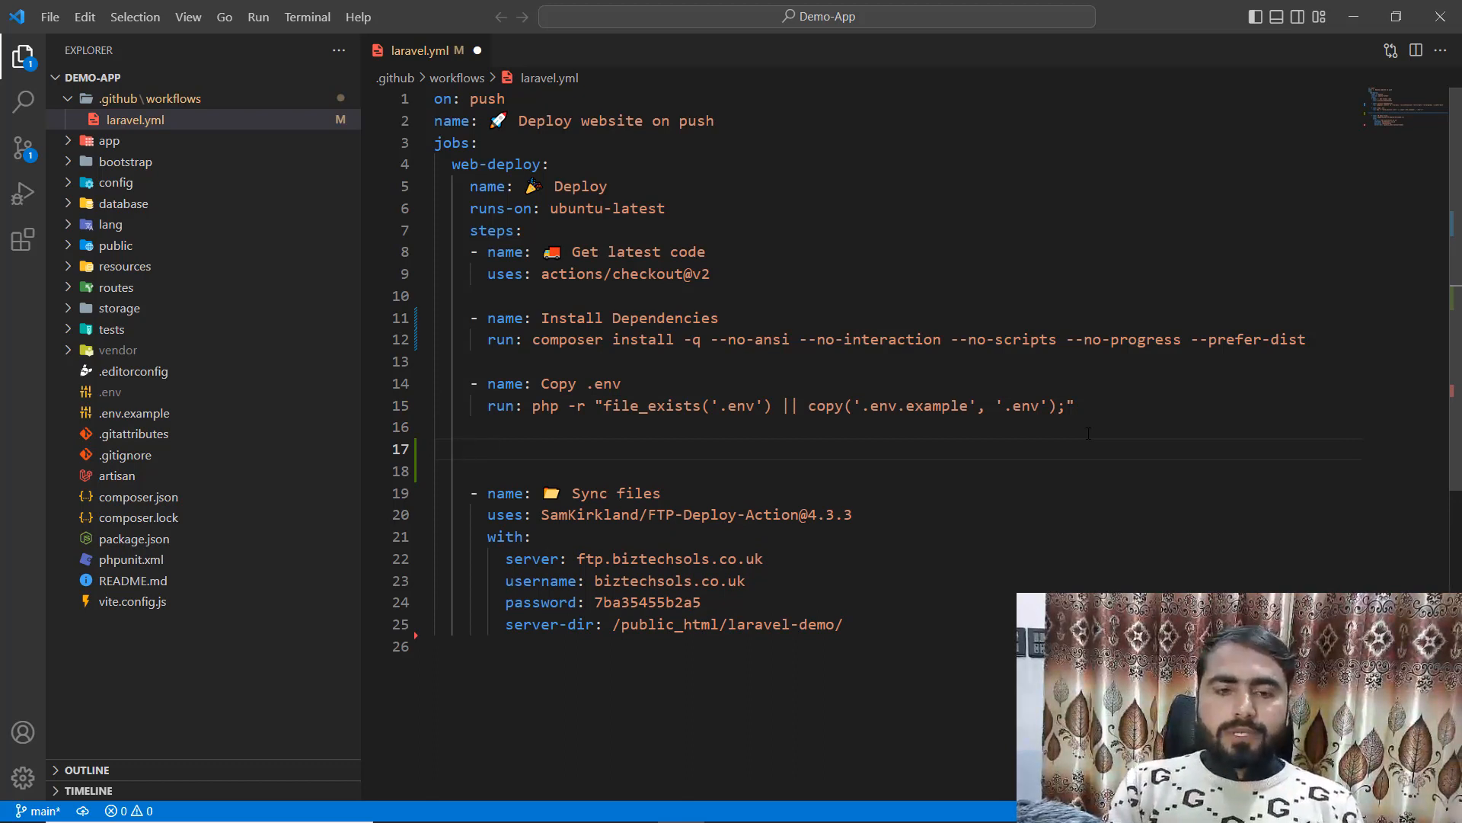
{"action": "type", "text": "-"}
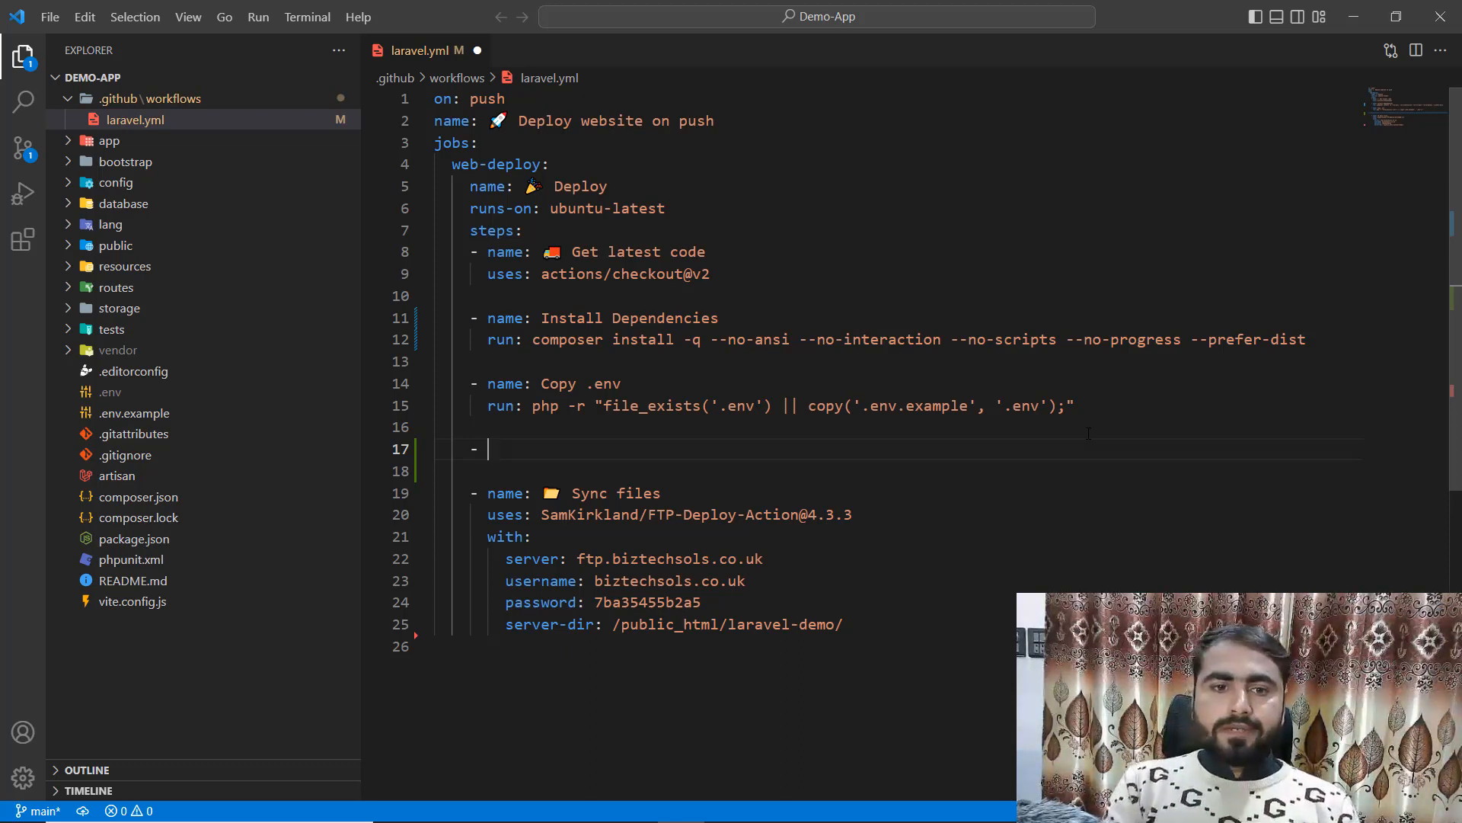
{"action": "type", "text": "n"}
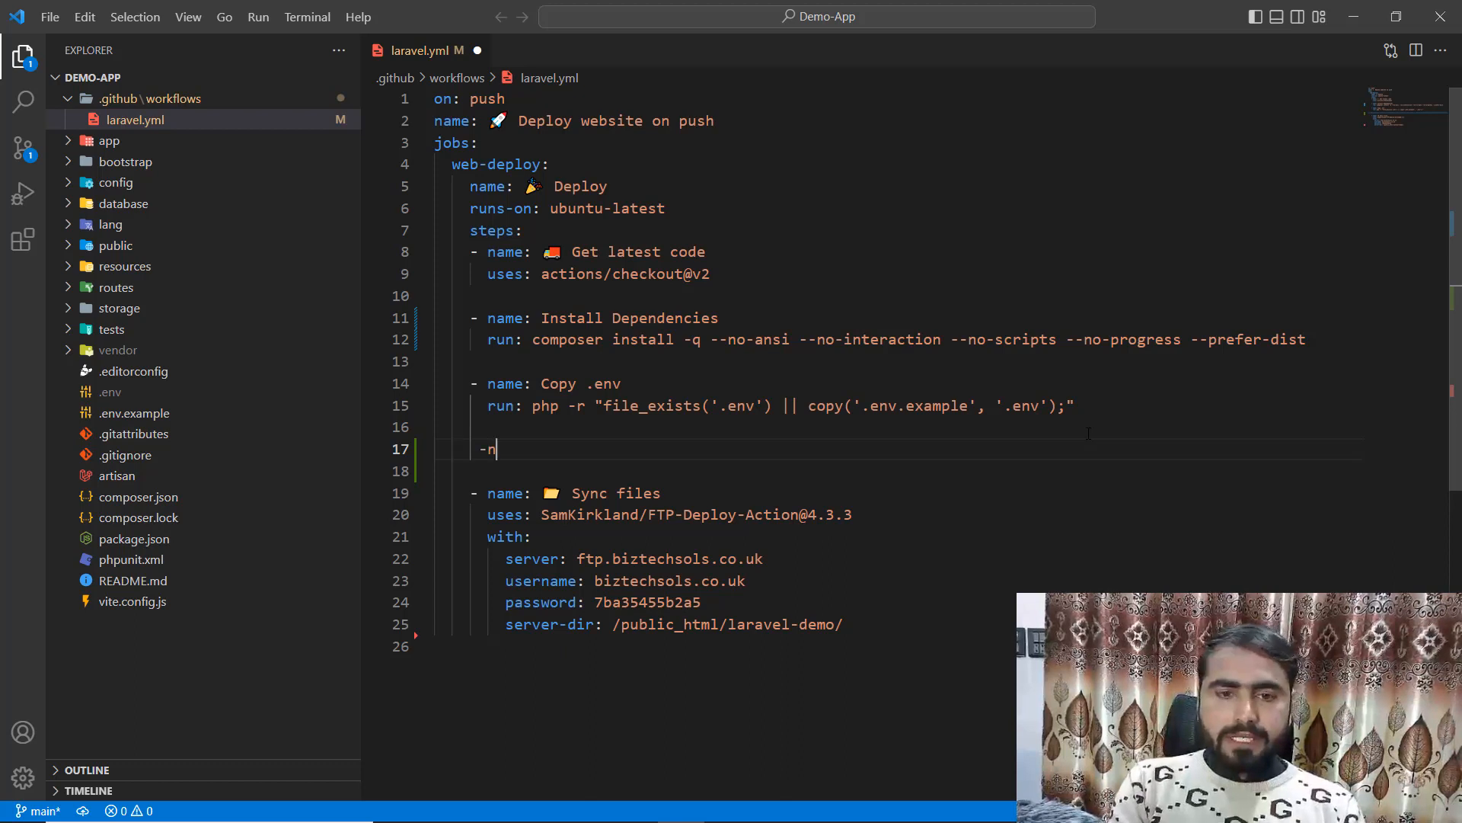
{"action": "type", "text": "ame:"}
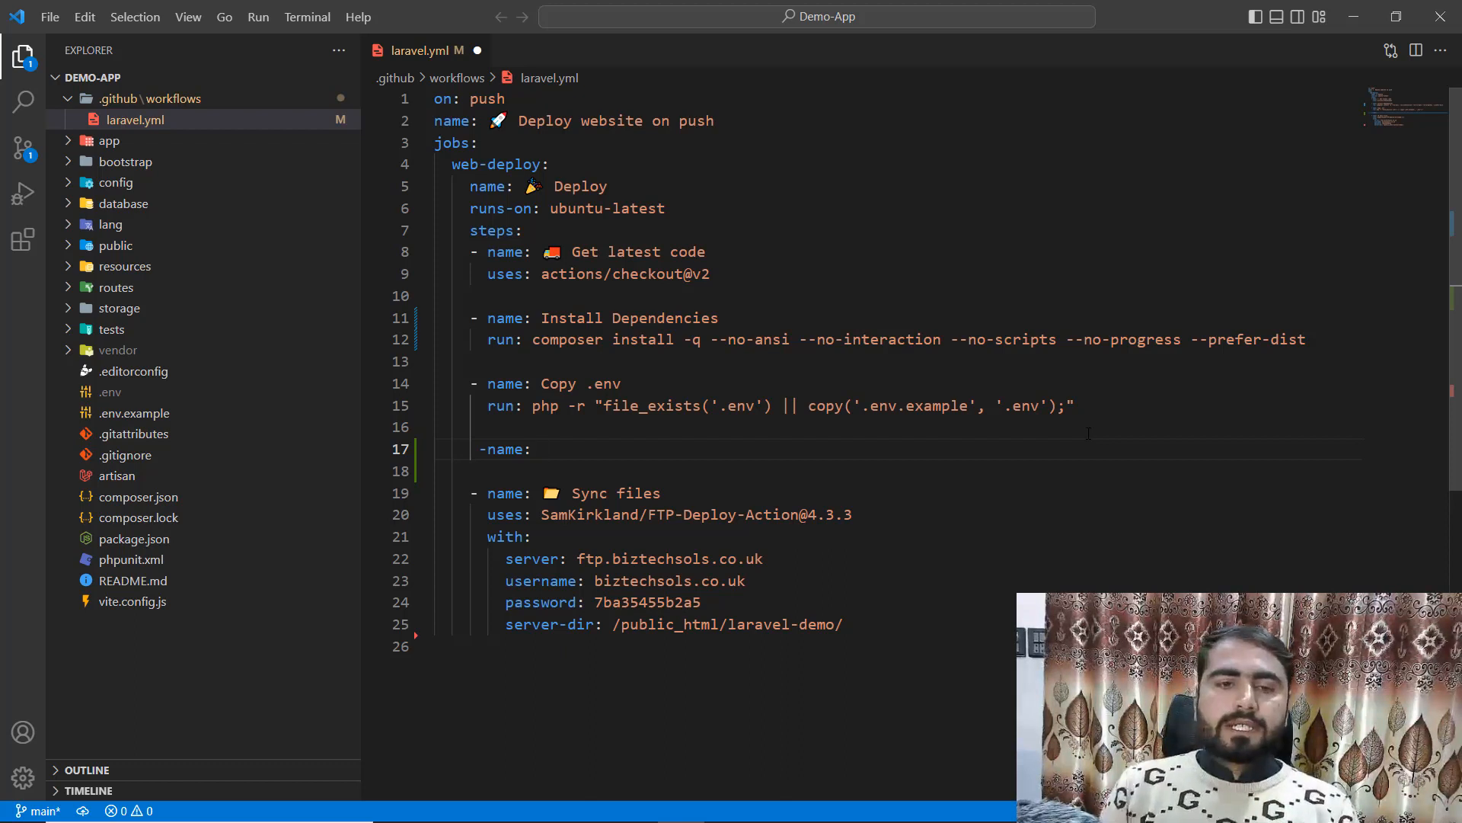
{"action": "left_click_drag", "start_coordinate": [485, 316], "coordinate": [475, 383]}
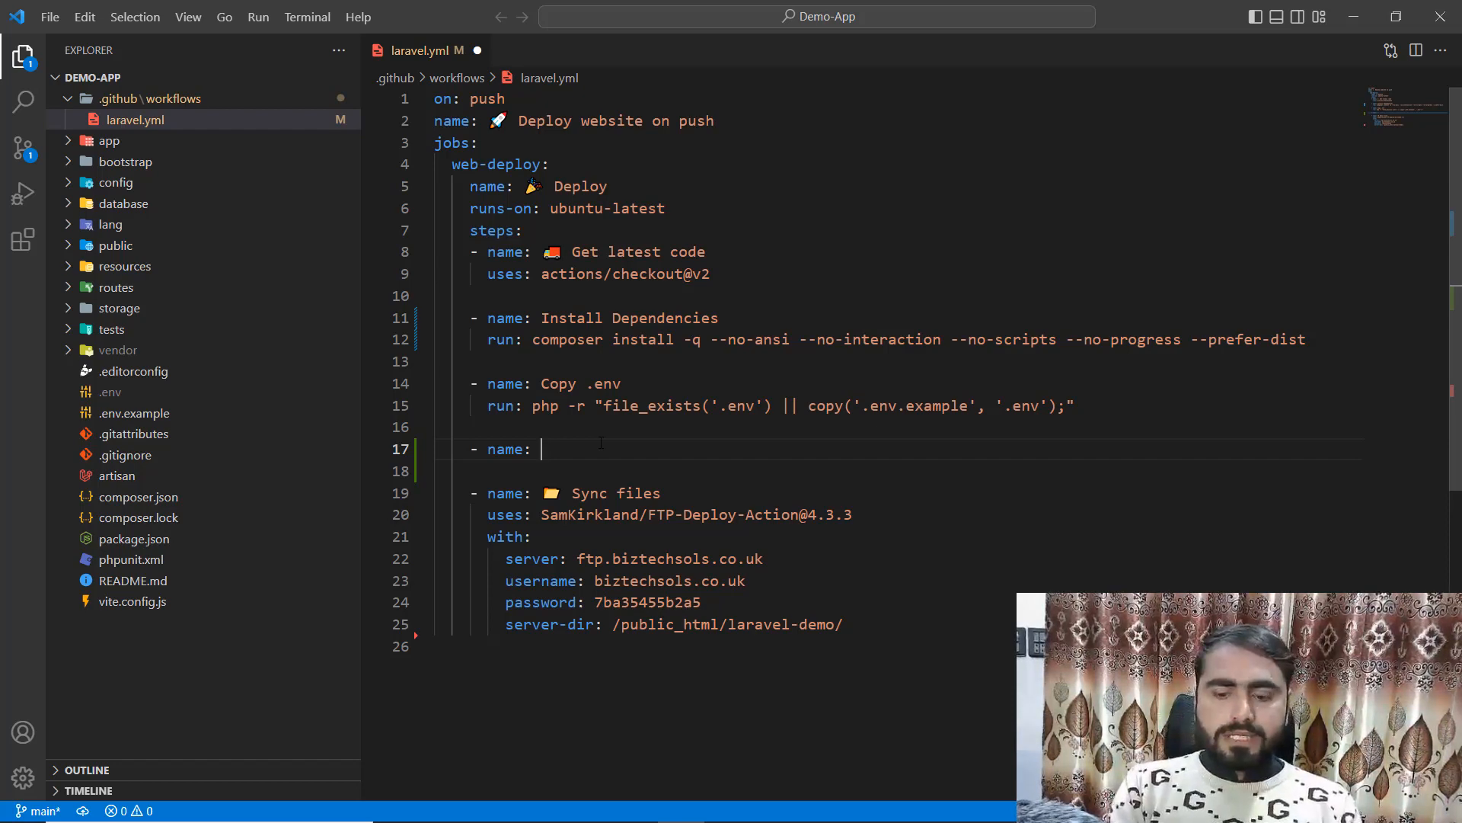
- Name the step Generate App Key with 'run: php artisan key:generate', fixing the generate typo
{"action": "type", "text": "Generate App"}
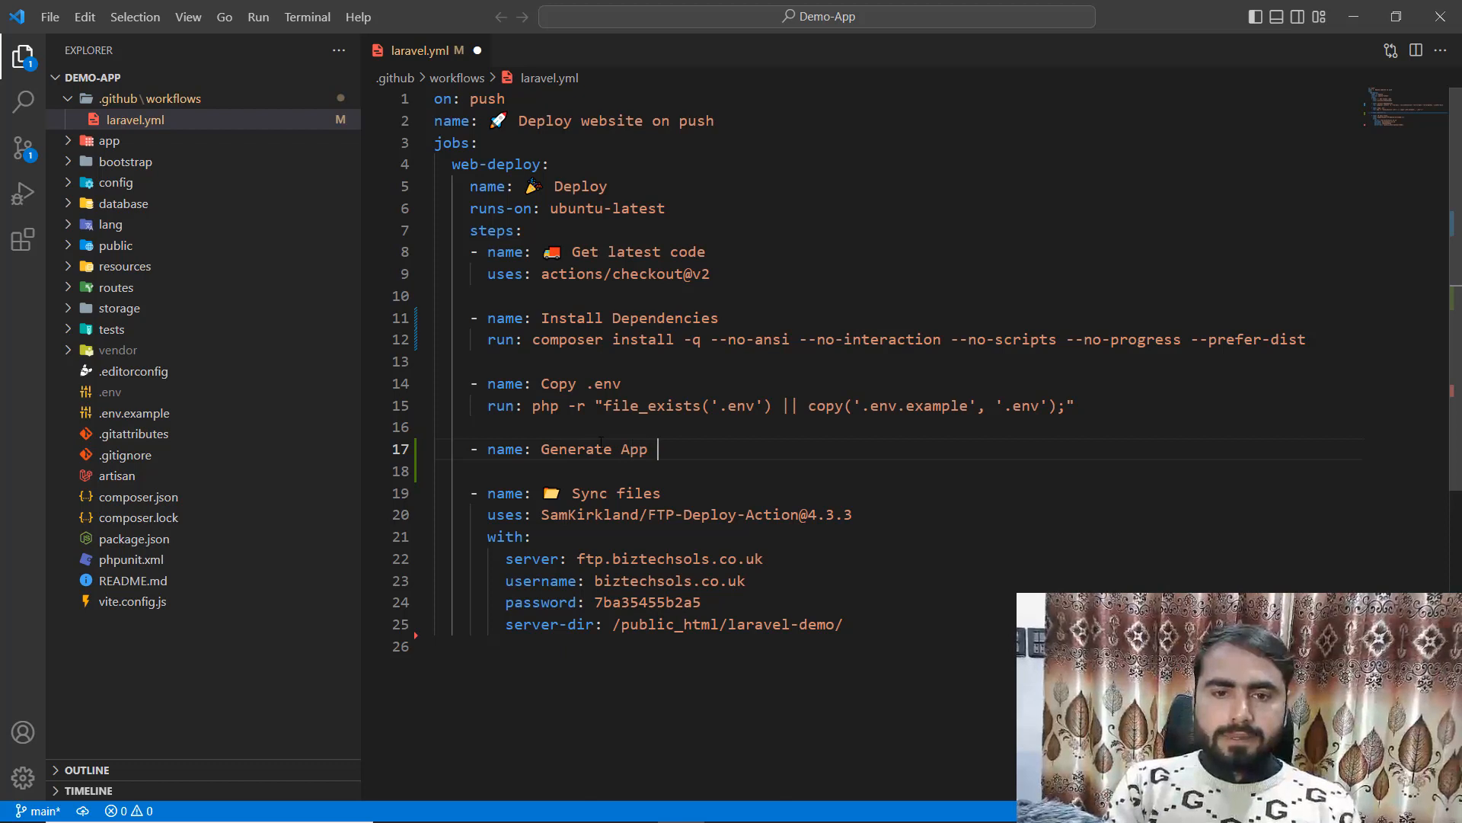
{"action": "type", "text": "Key"}
{"action": "left_click", "coordinate": [894, 471]}
{"action": "type", "text": "-"}
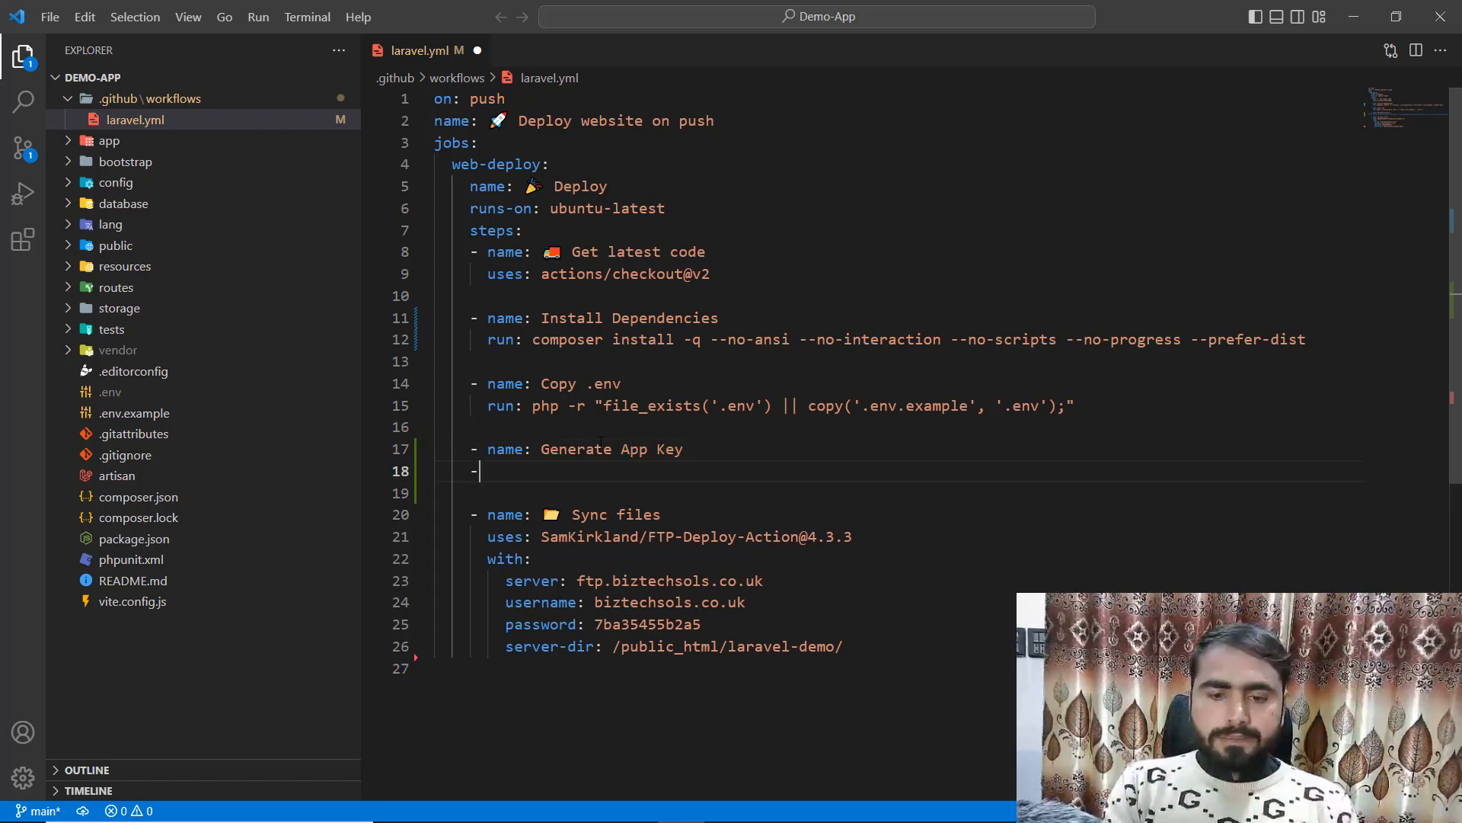
{"action": "type", "text": "run"}
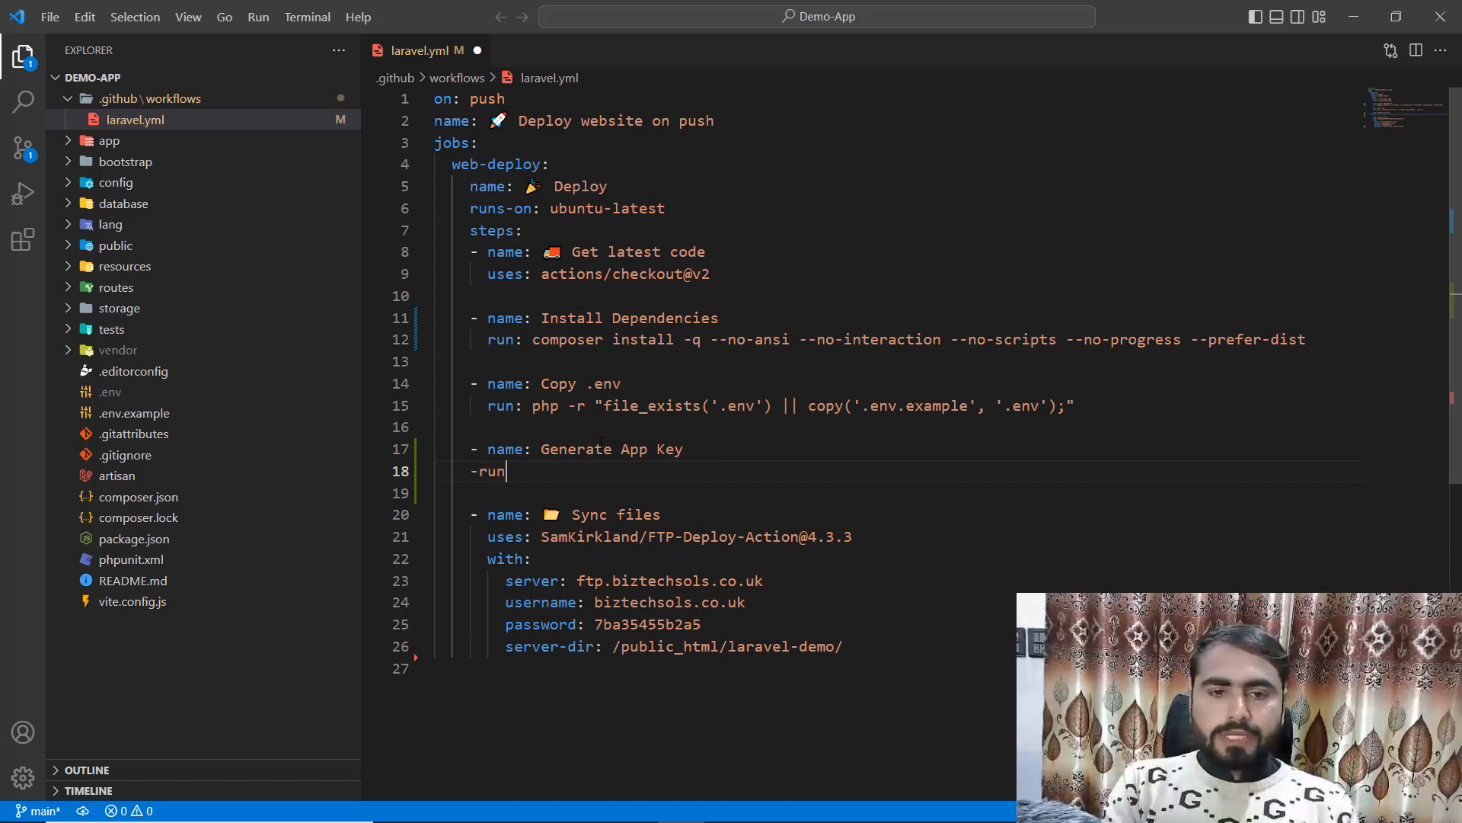
{"action": "type", "text": ":"}
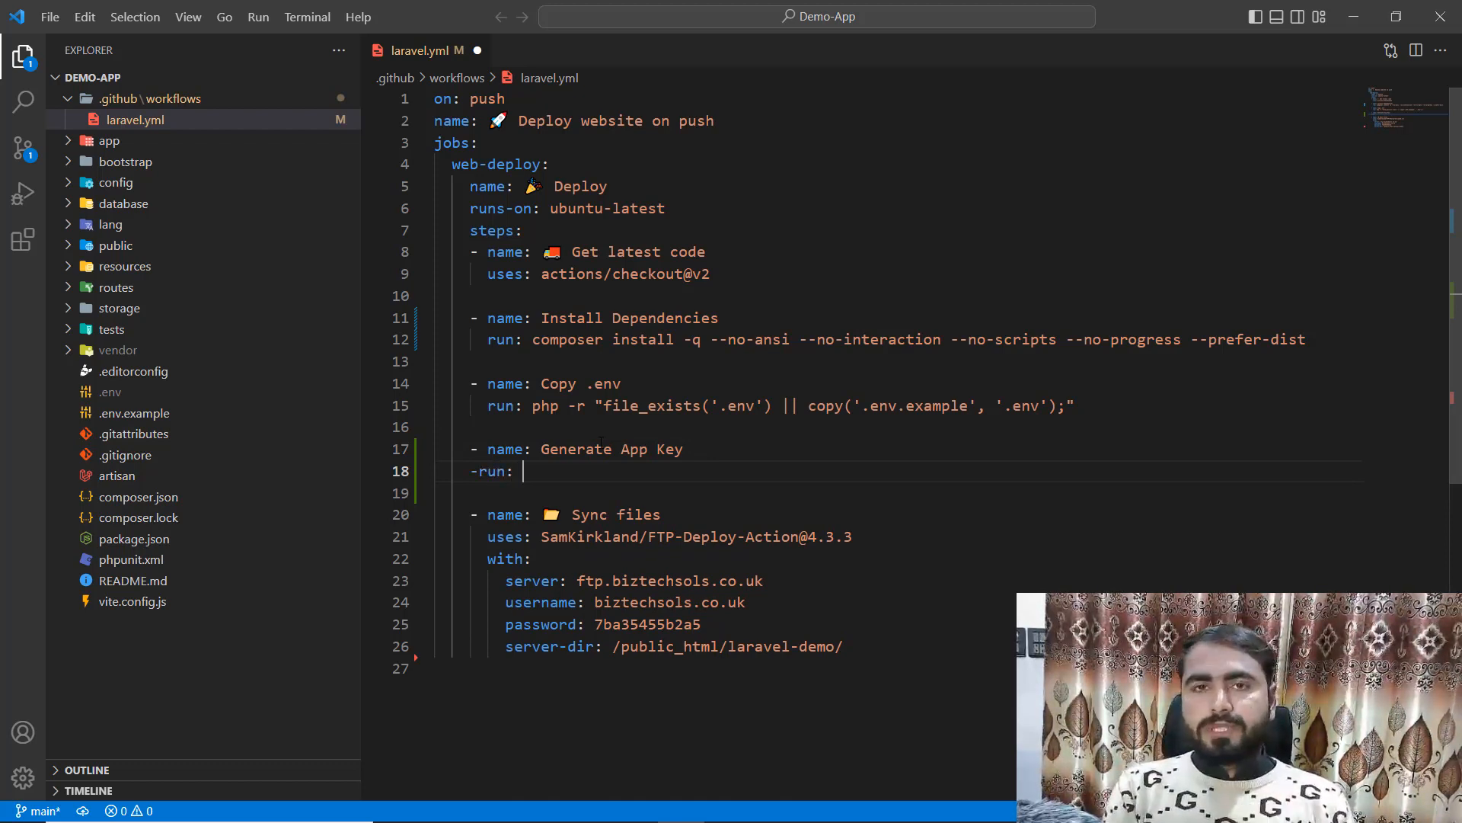
{"action": "type", "text": "ph"}
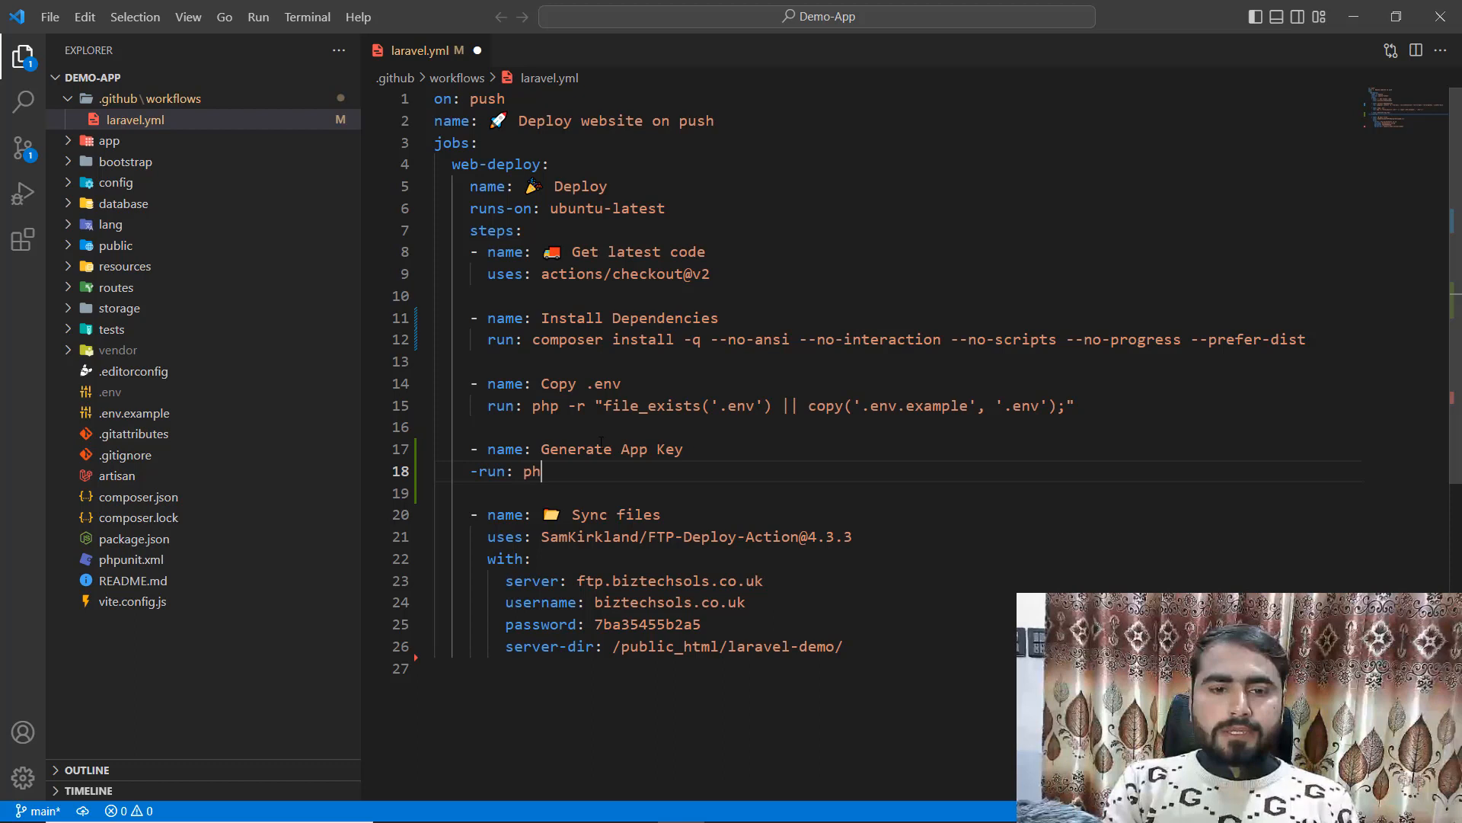
{"action": "type", "text": "art"}
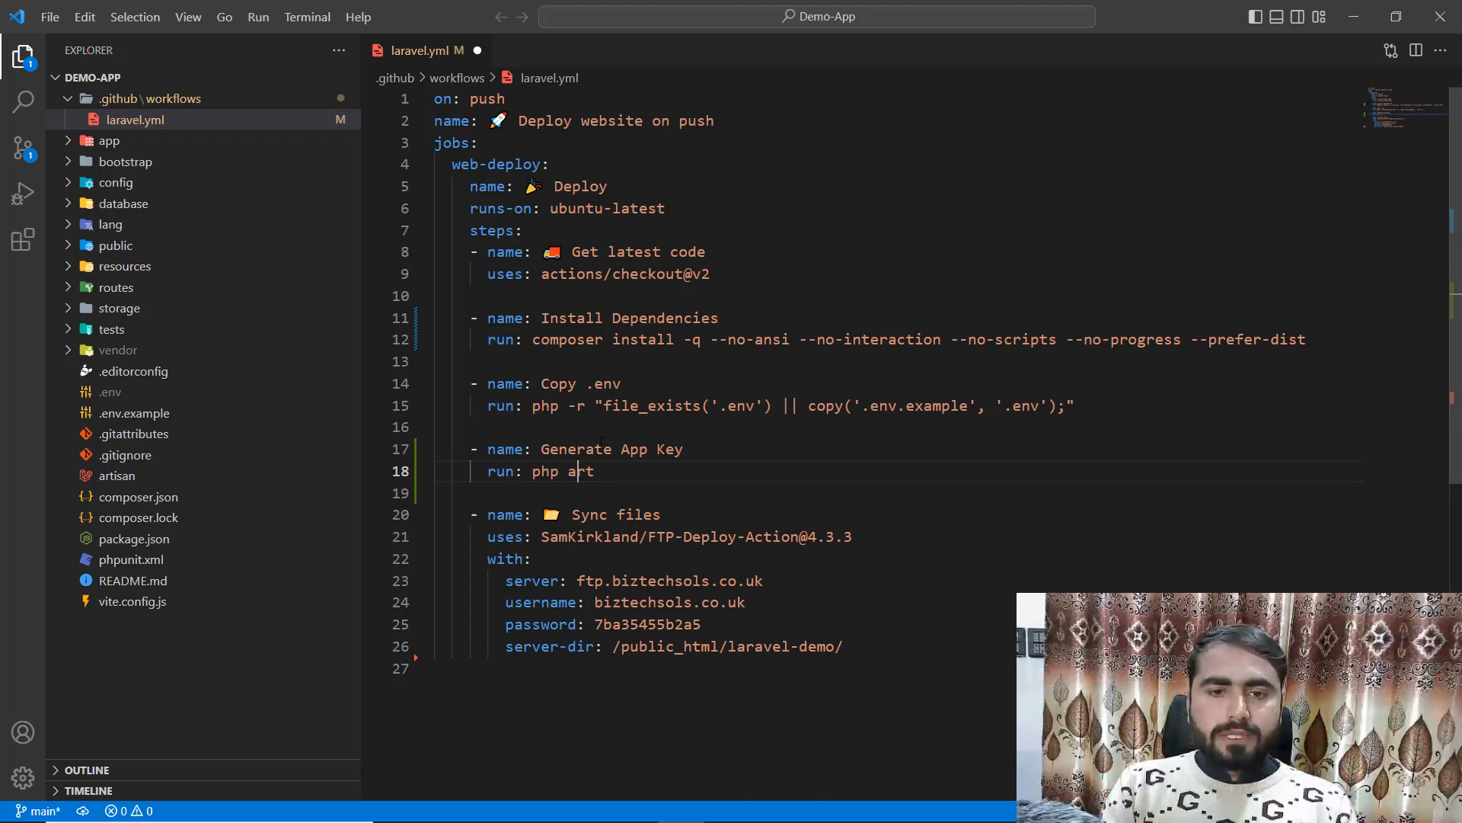
{"action": "type", "text": "isan"}
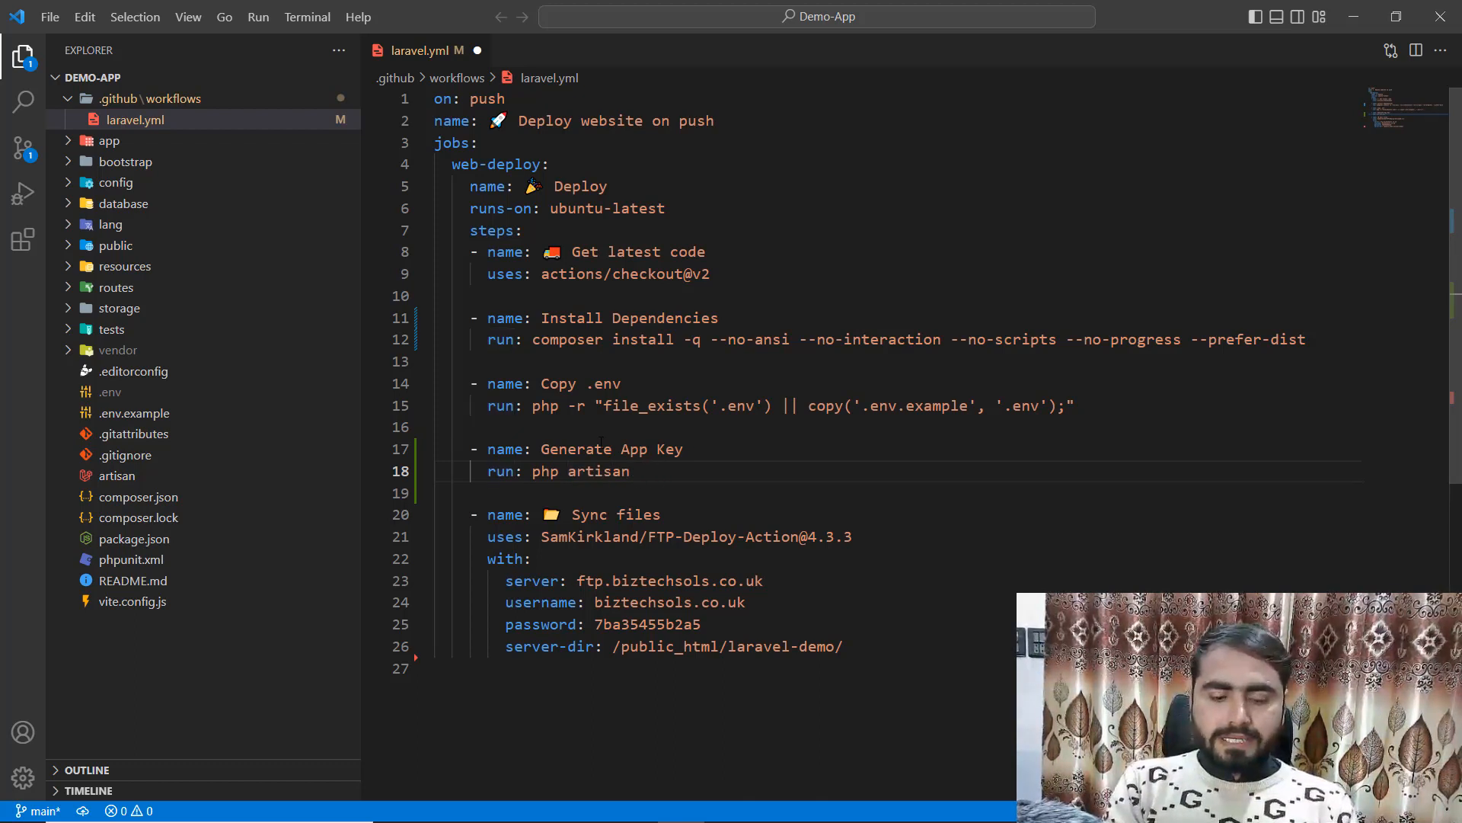
{"action": "type", "text": "generate"}
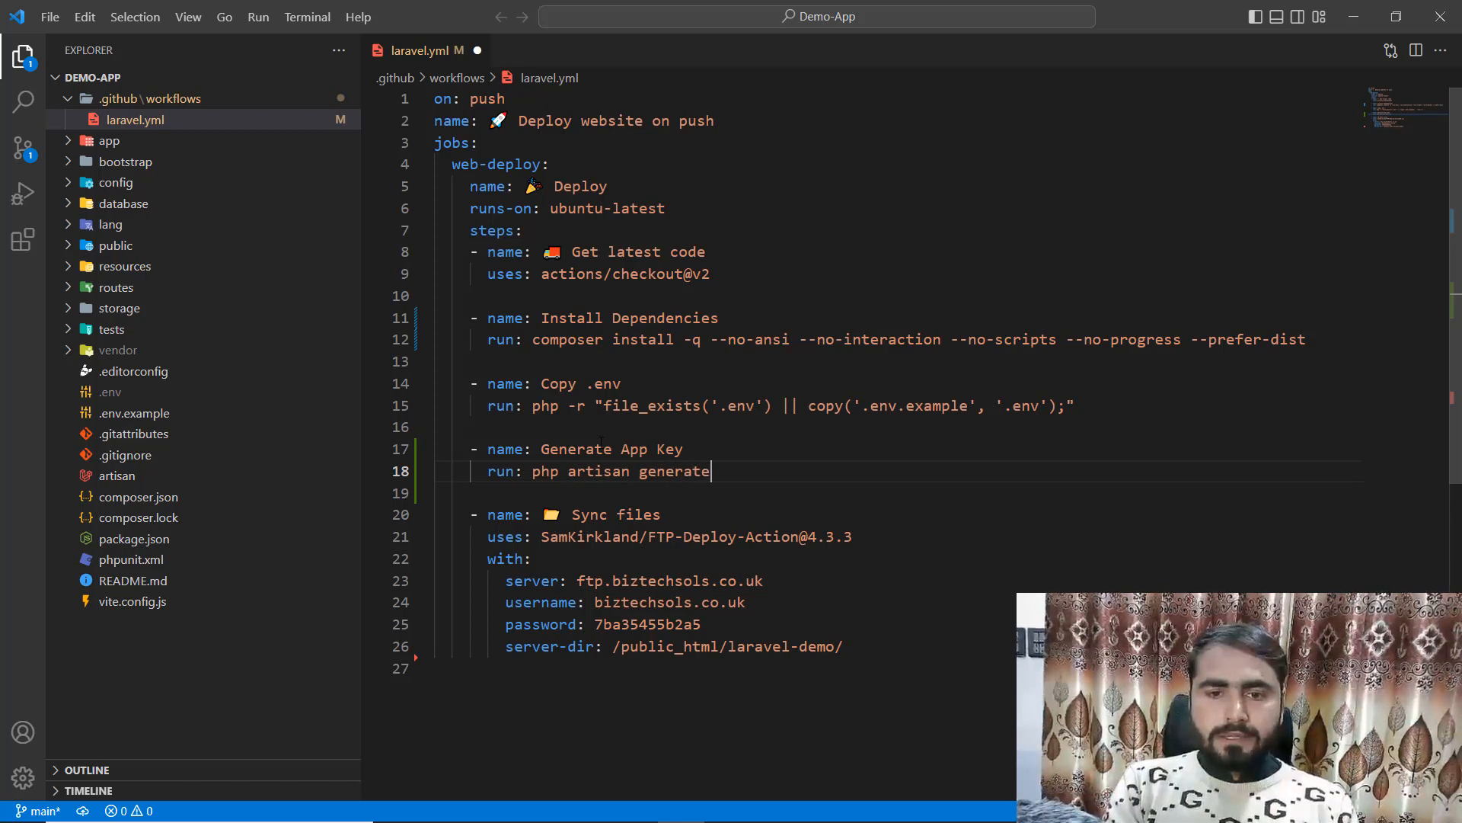
{"action": "key", "text": "Backspace"}
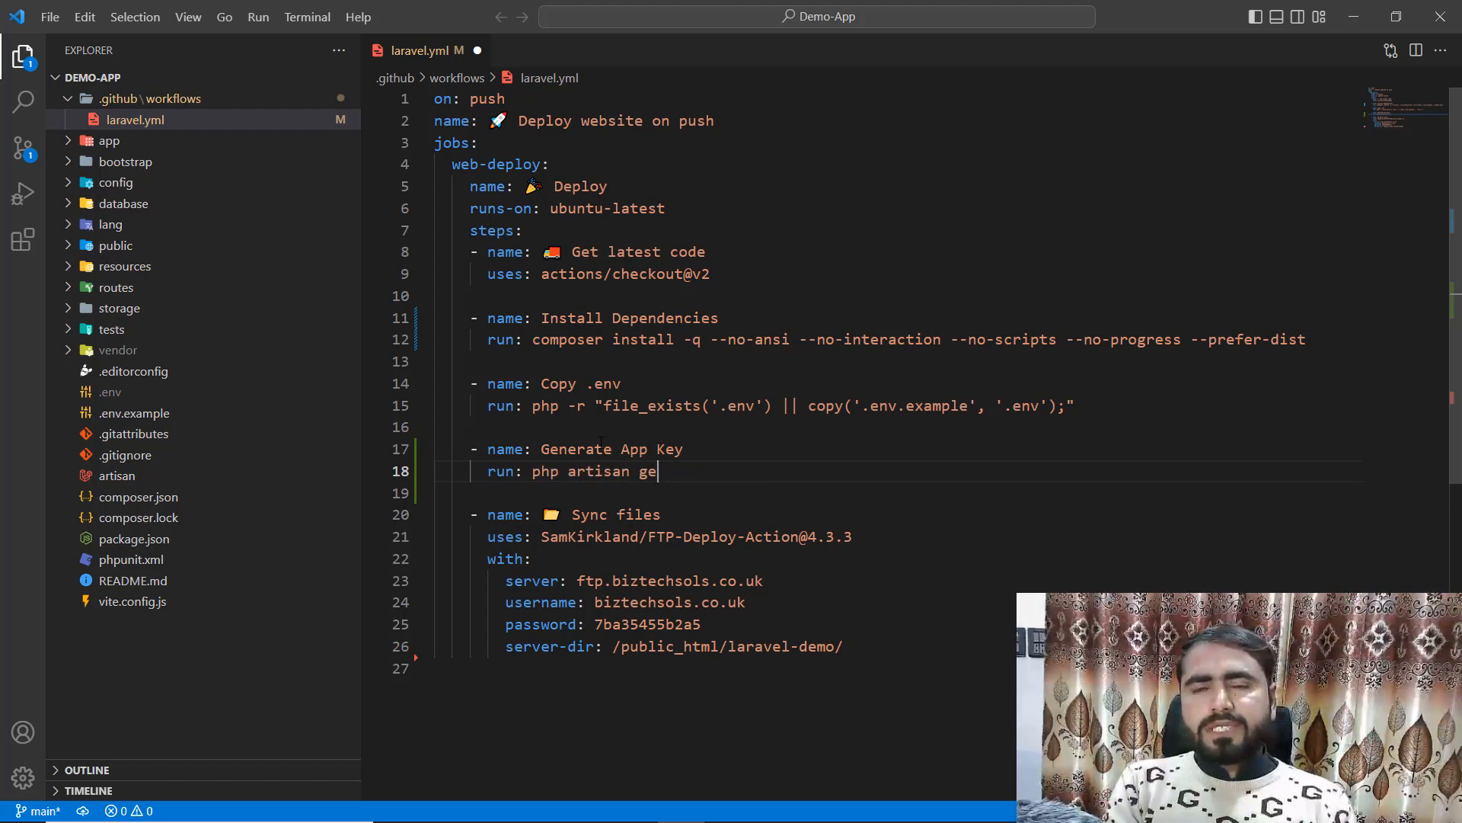
{"action": "key", "text": "BackSpace"}
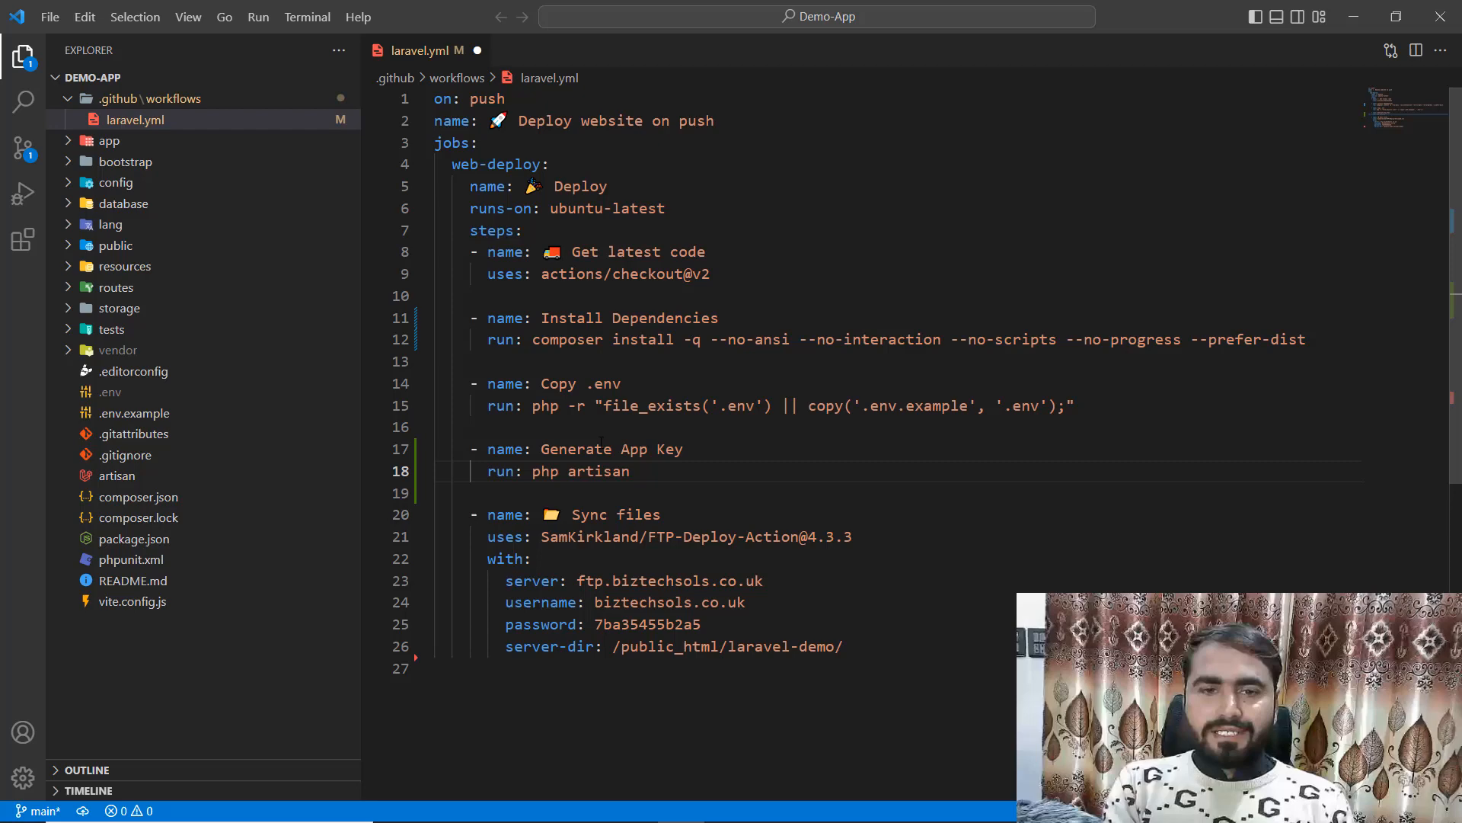
{"action": "type", "text": "key:"}
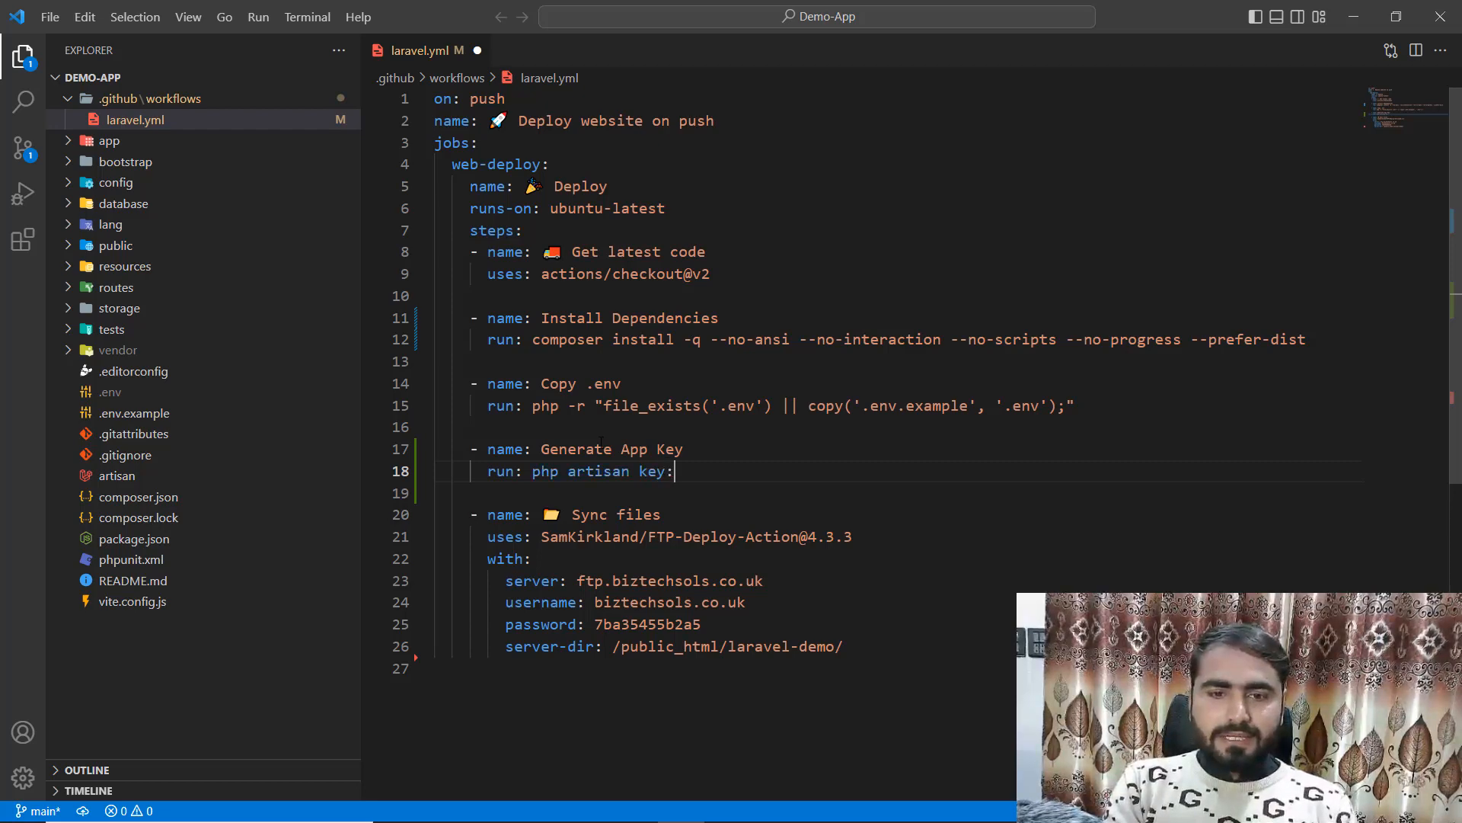
{"action": "type", "text": "generate"}
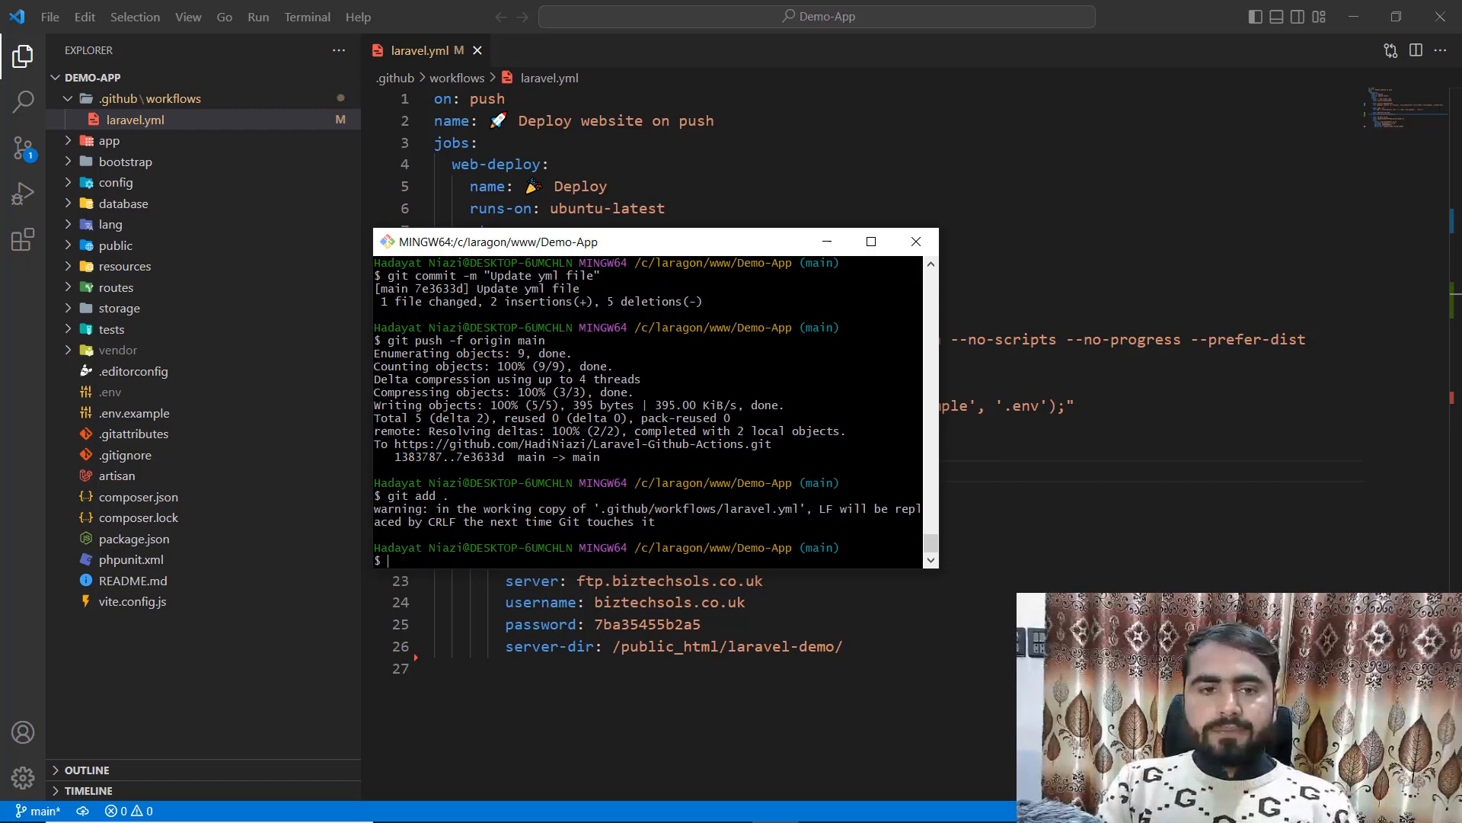
- Commit the workflow change as "Update yml file" in Git Bash and return to the Actions runs
{"action": "type", "text": "git commit -m \"Update yml file\""}
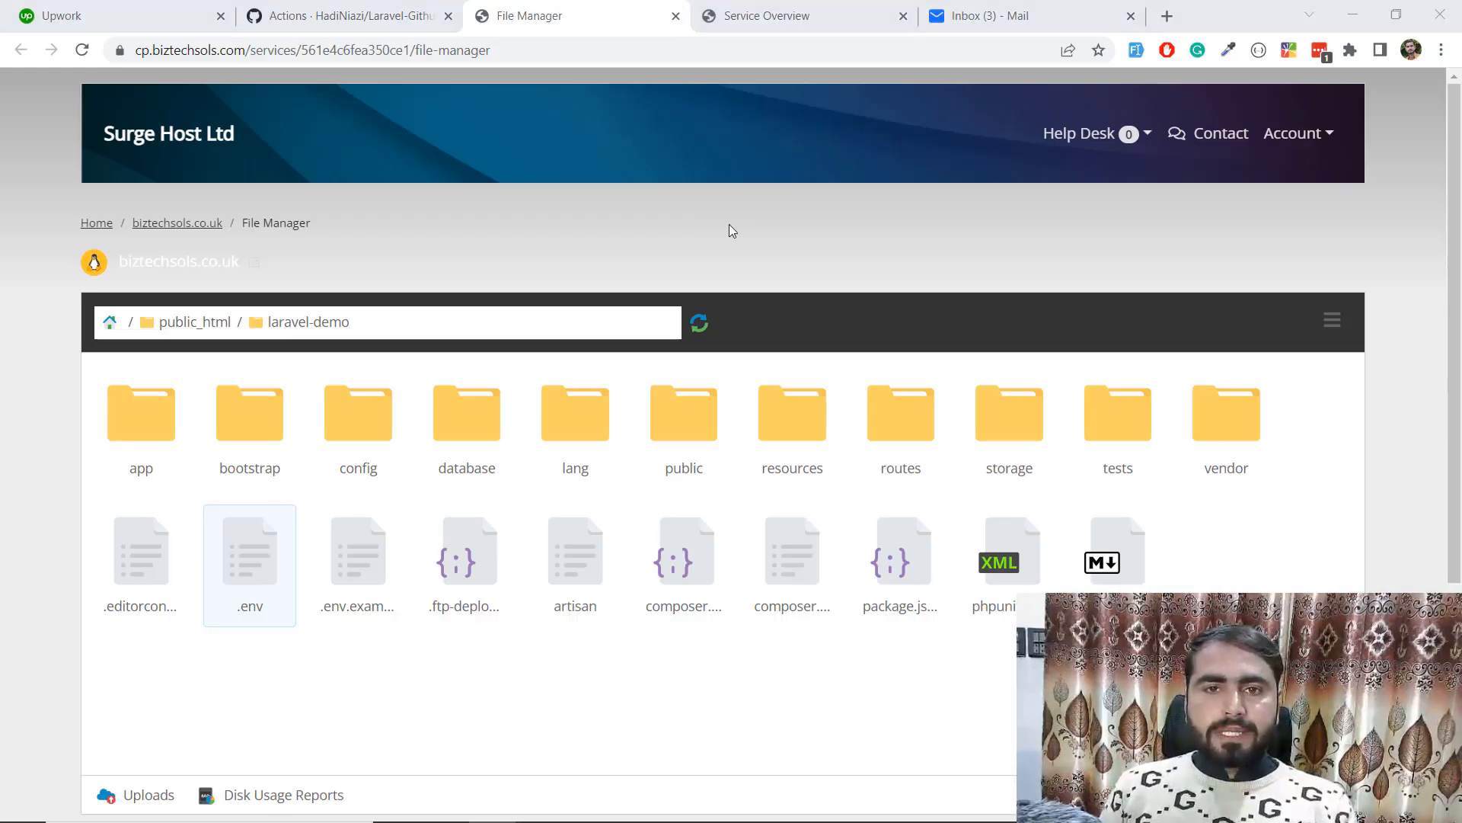
{"action": "left_click", "coordinate": [346, 16]}
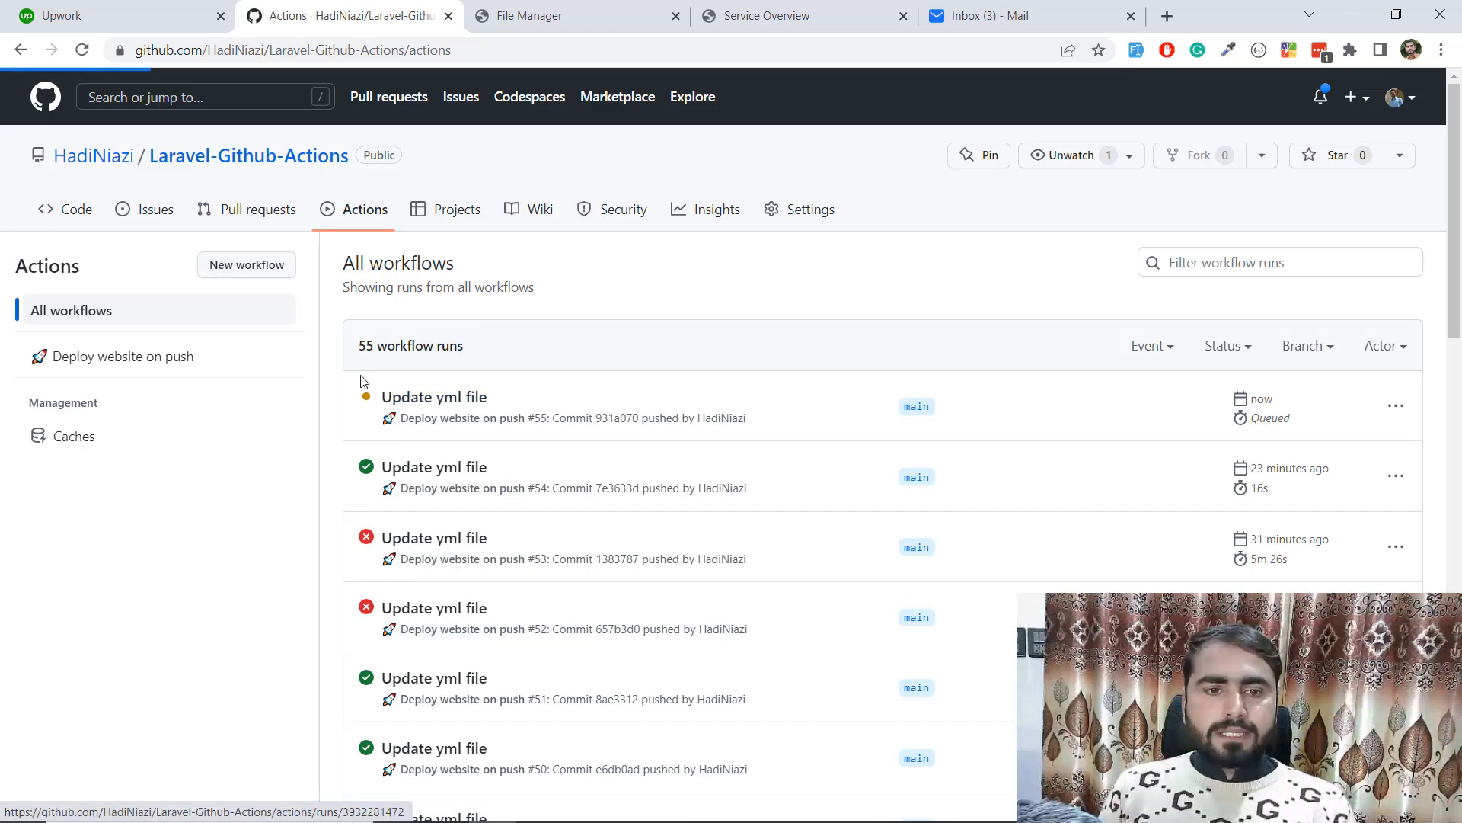
- Open run #55 and its Deploy job log, still waiting for a hosted runner
{"action": "left_click", "coordinate": [432, 396]}
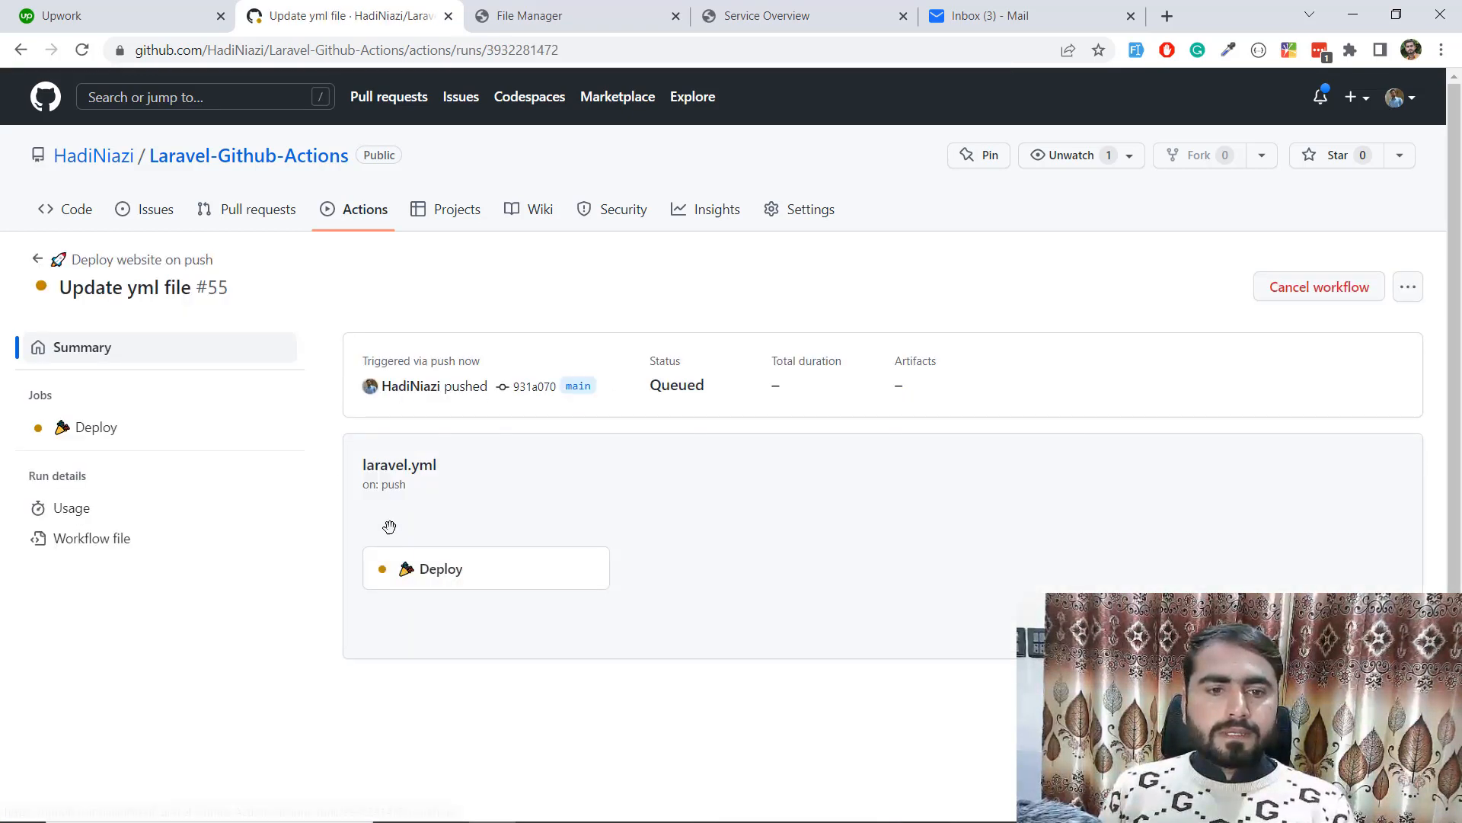
{"action": "left_click", "coordinate": [442, 568]}
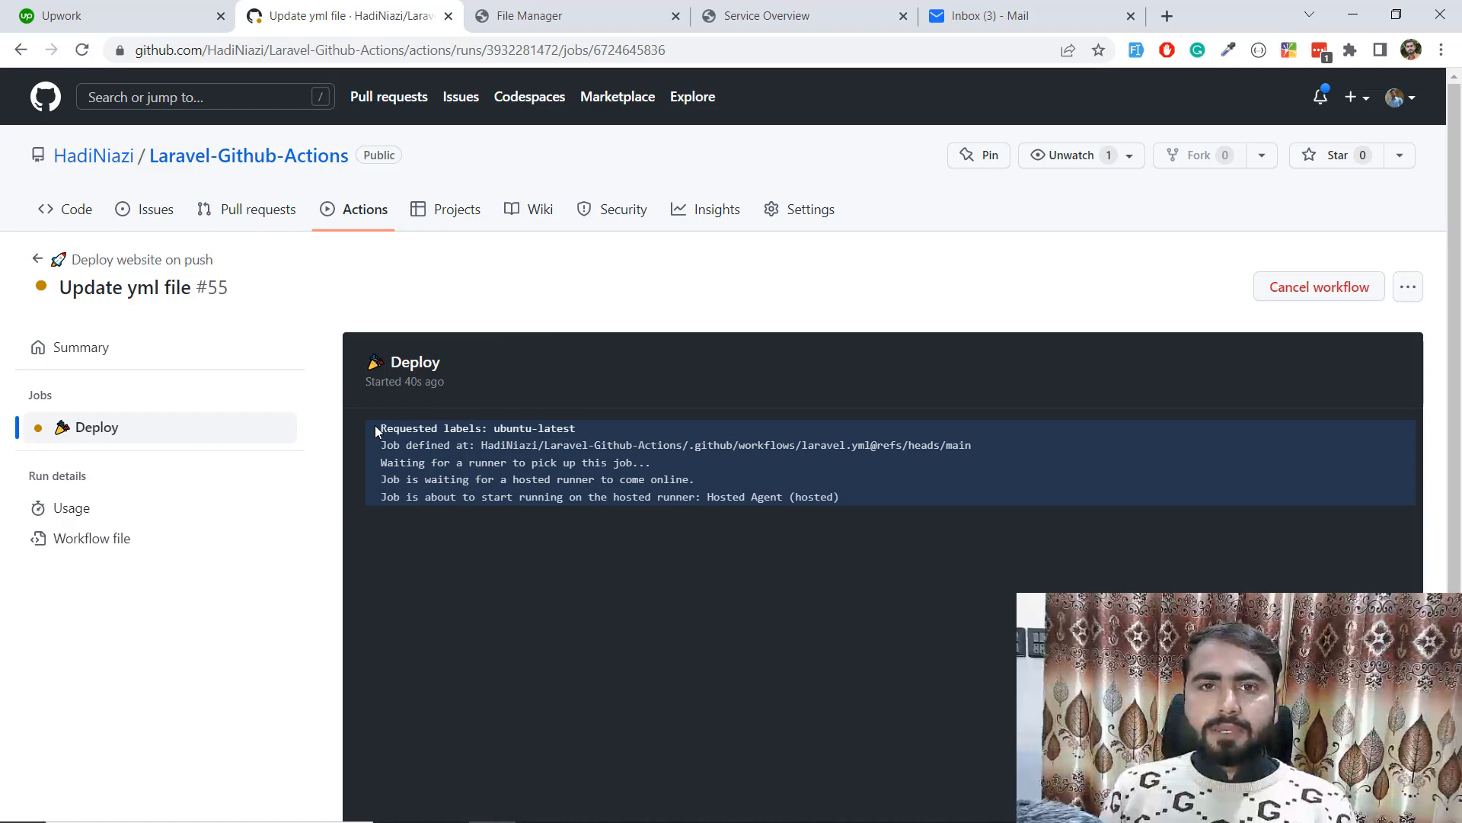
{"action": "mouse_move", "coordinate": [347, 448]}
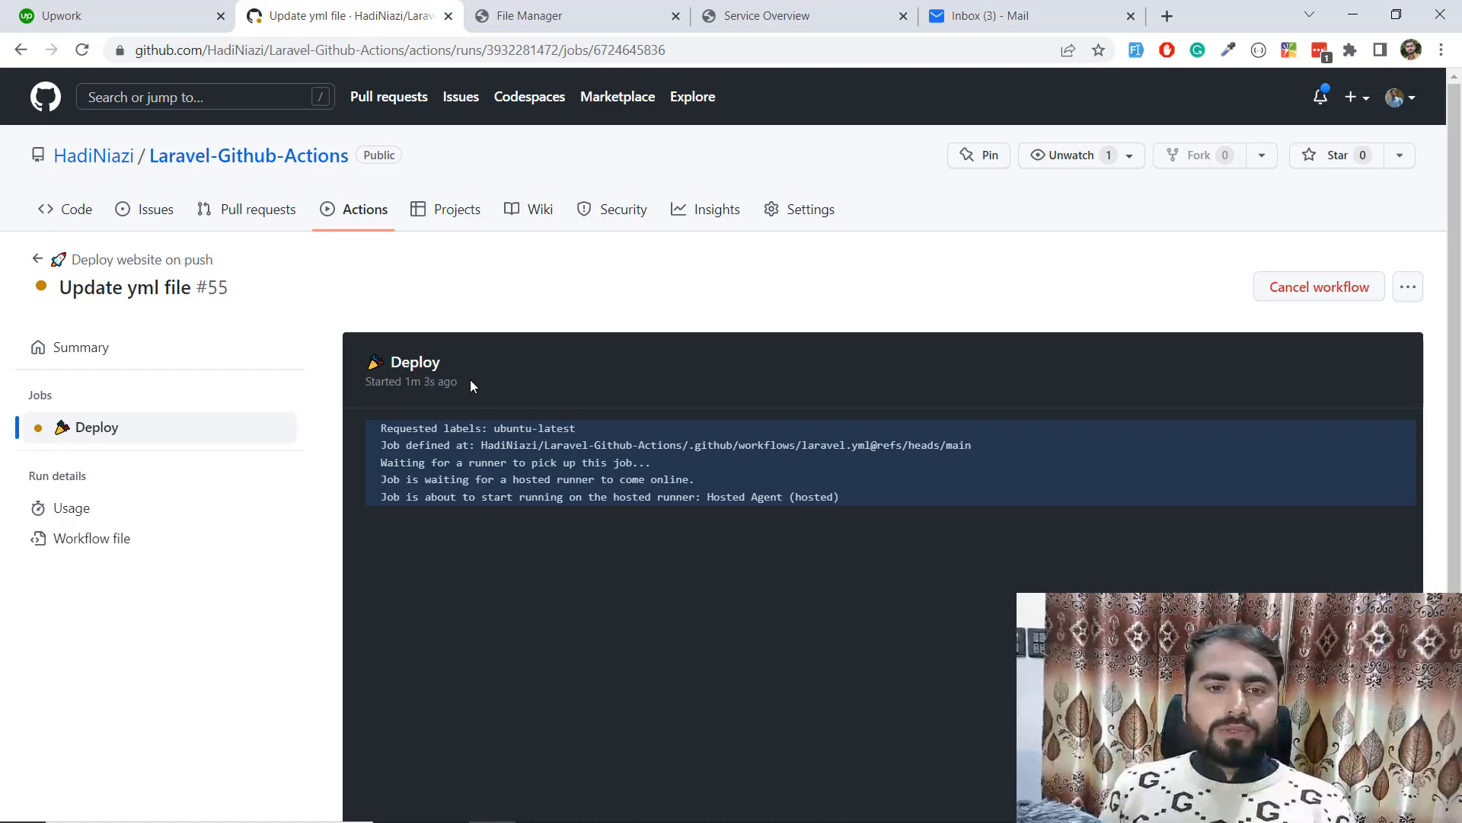
{"action": "mouse_move", "coordinate": [501, 382]}
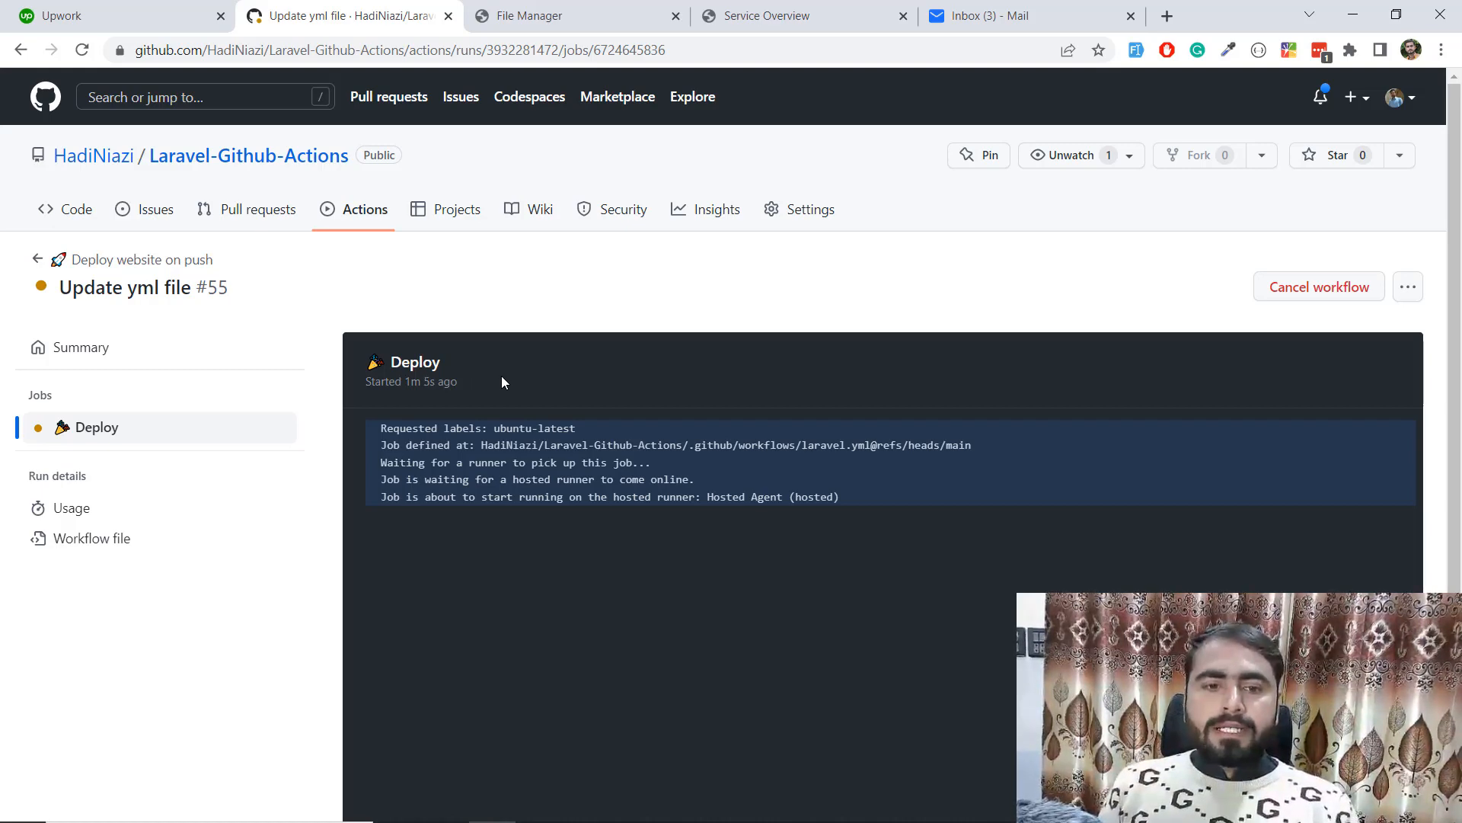
{"action": "key", "text": "alt+tab"}
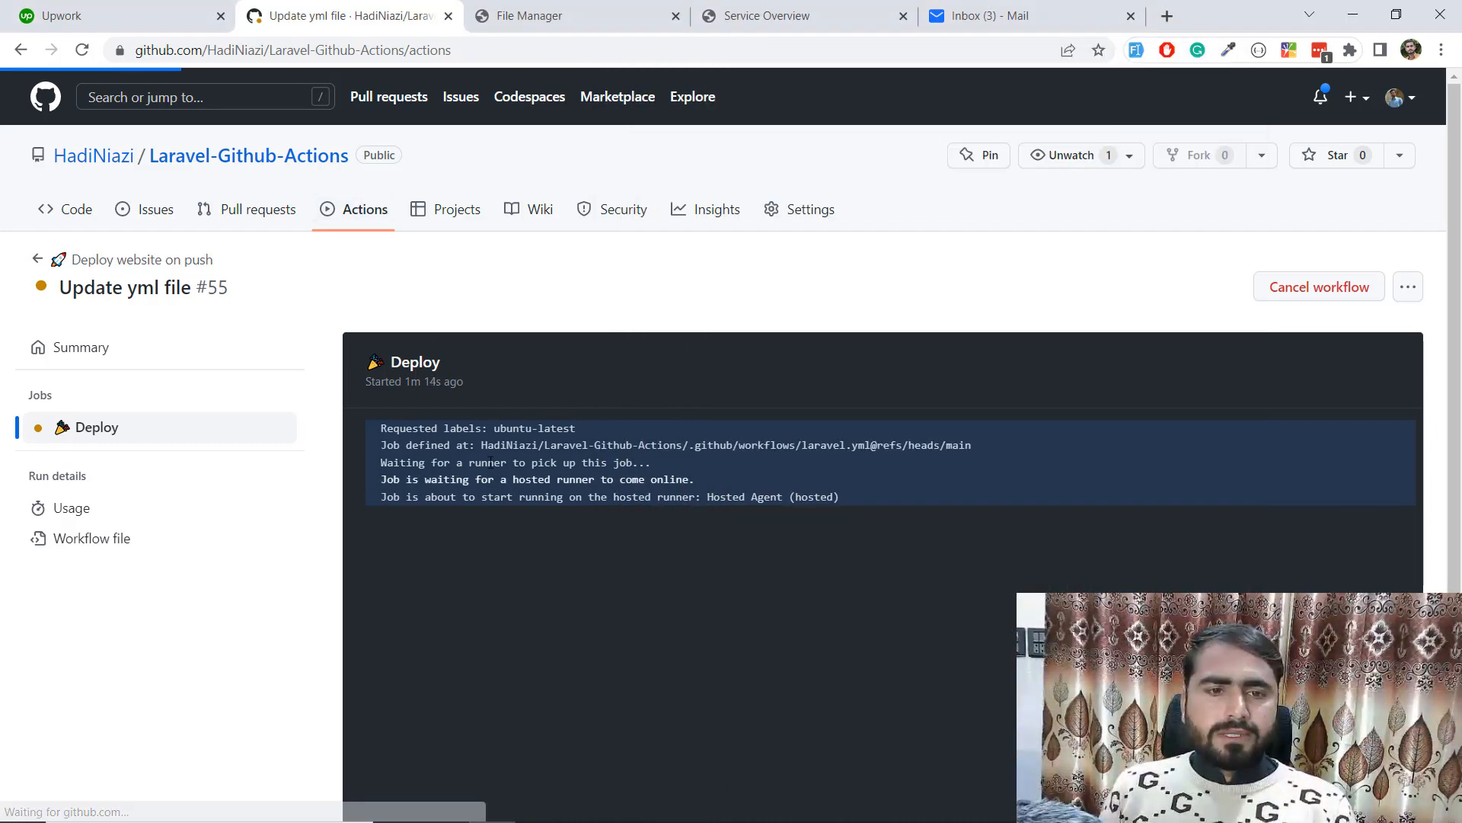
- Reopen the in-progress Update yml file run and check the Generate App Key step succeeded
{"action": "left_click", "coordinate": [364, 209]}
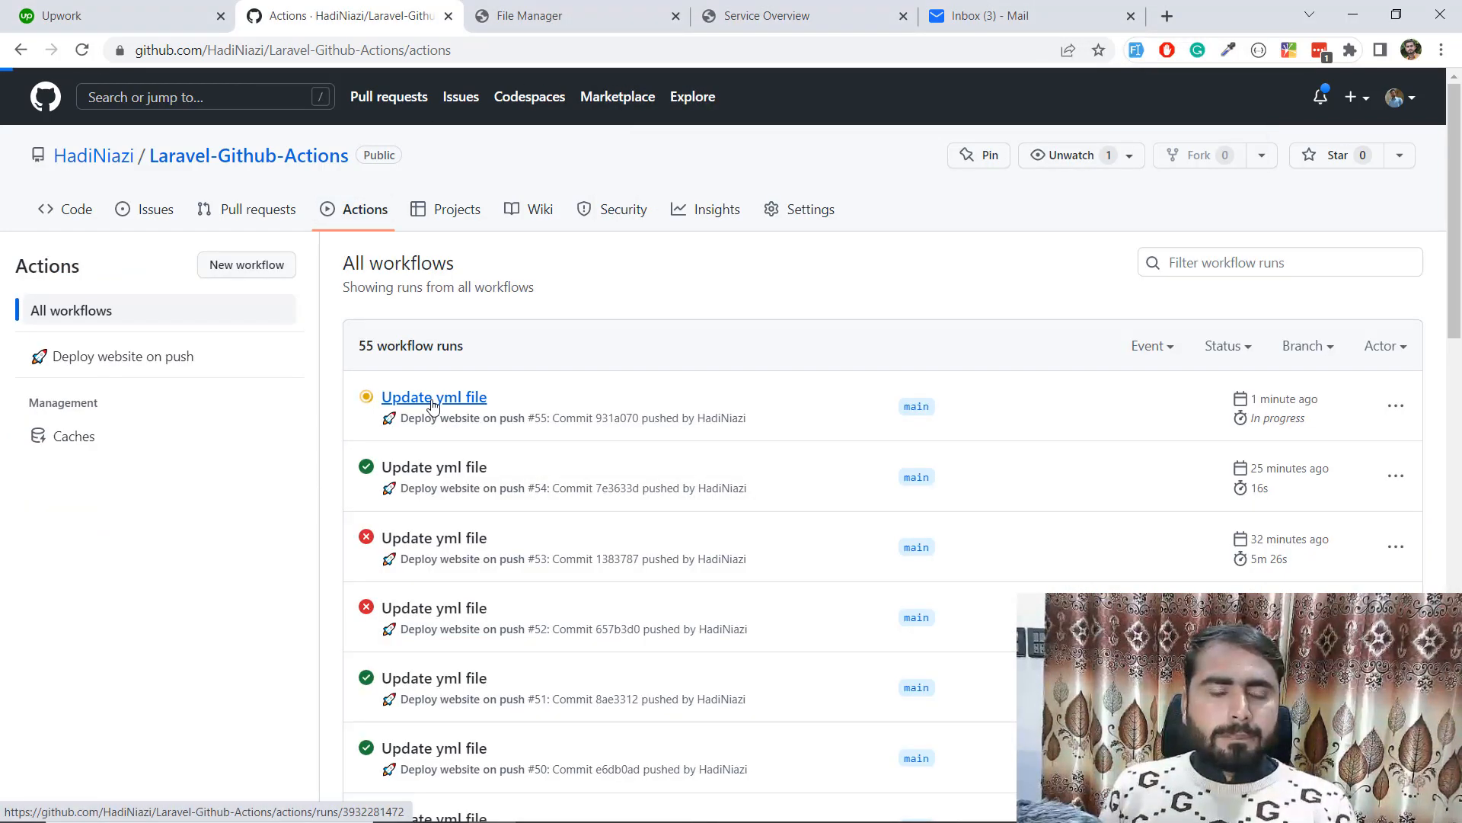
{"action": "left_click", "coordinate": [432, 396]}
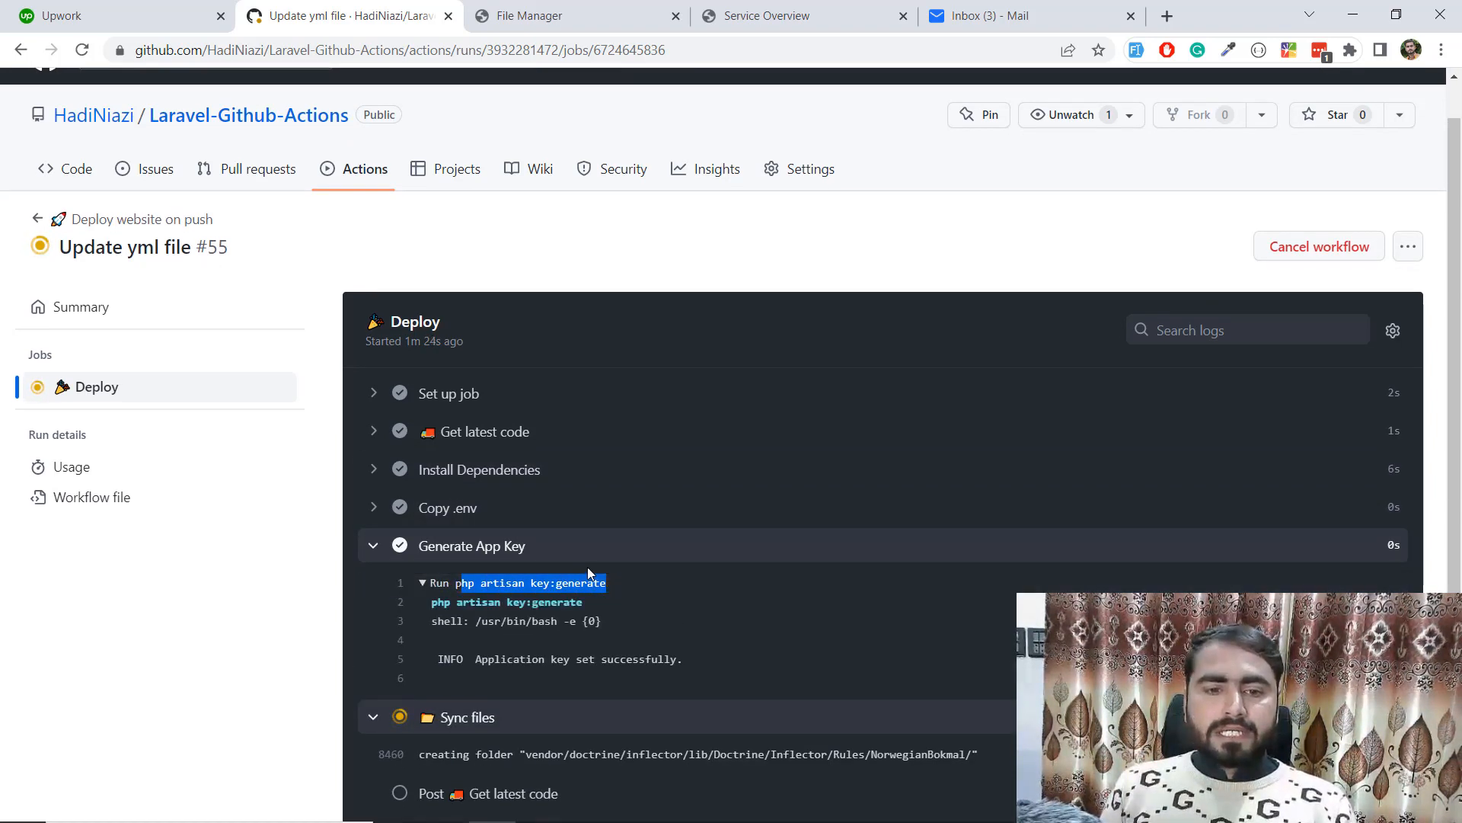
{"action": "scroll", "scroll_direction": "down", "scroll_amount": 3}
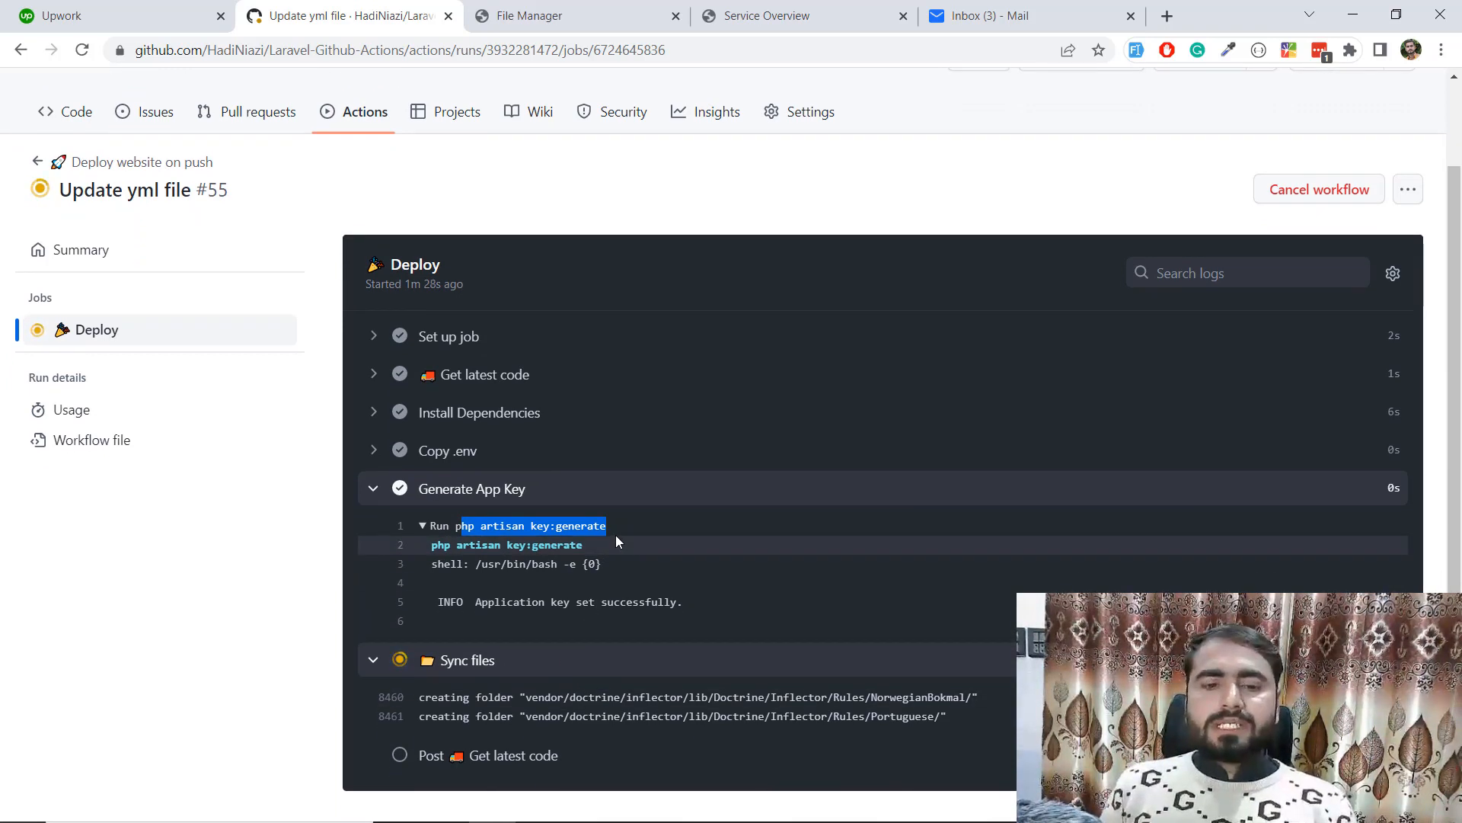
{"action": "scroll", "scroll_direction": "down", "scroll_amount": 3}
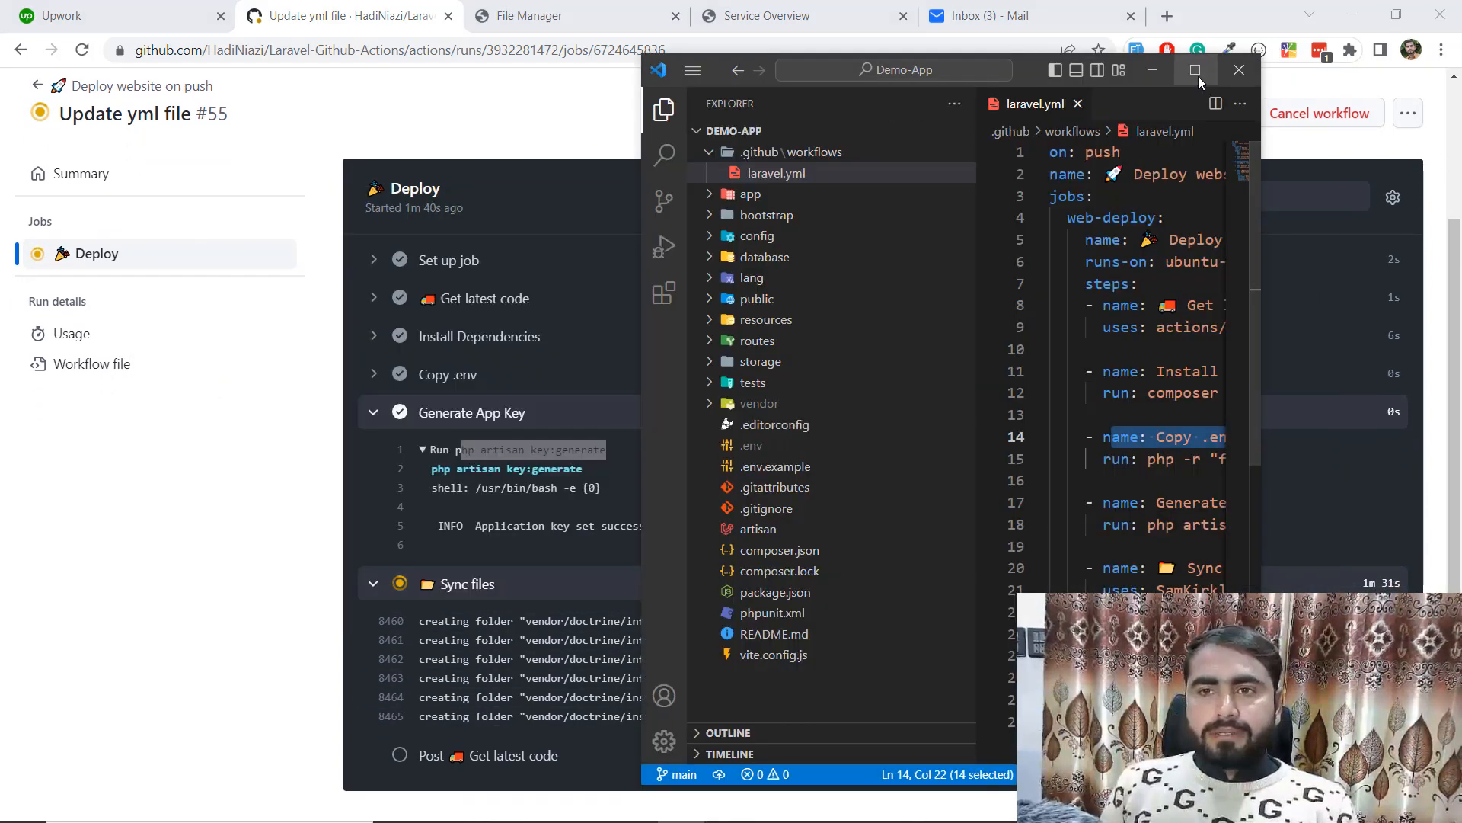
- Maximize VS Code and review the Install Dependencies step in laravel.yml
{"action": "left_click", "coordinate": [1197, 70]}
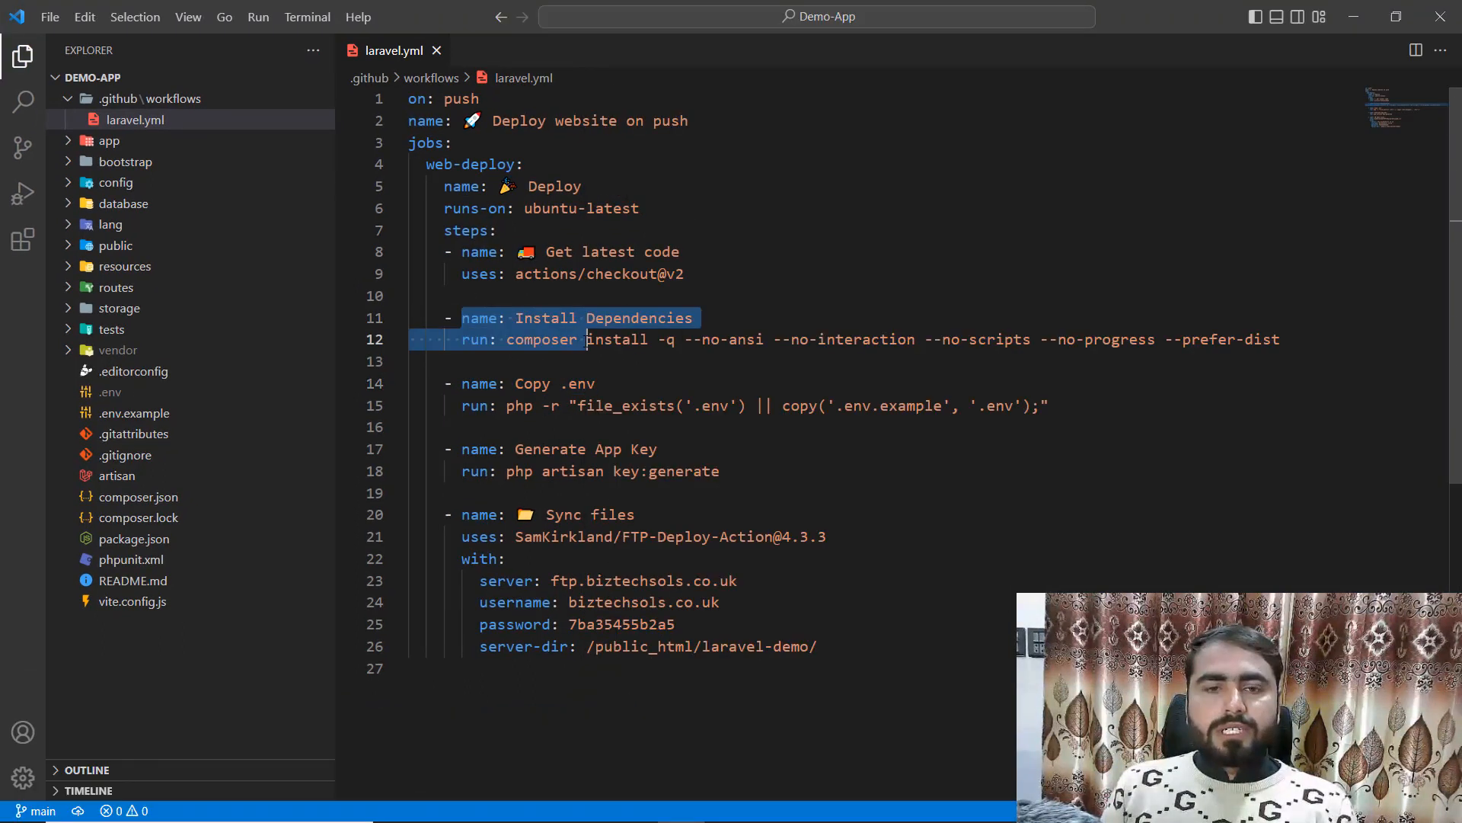
{"action": "left_click", "coordinate": [500, 319]}
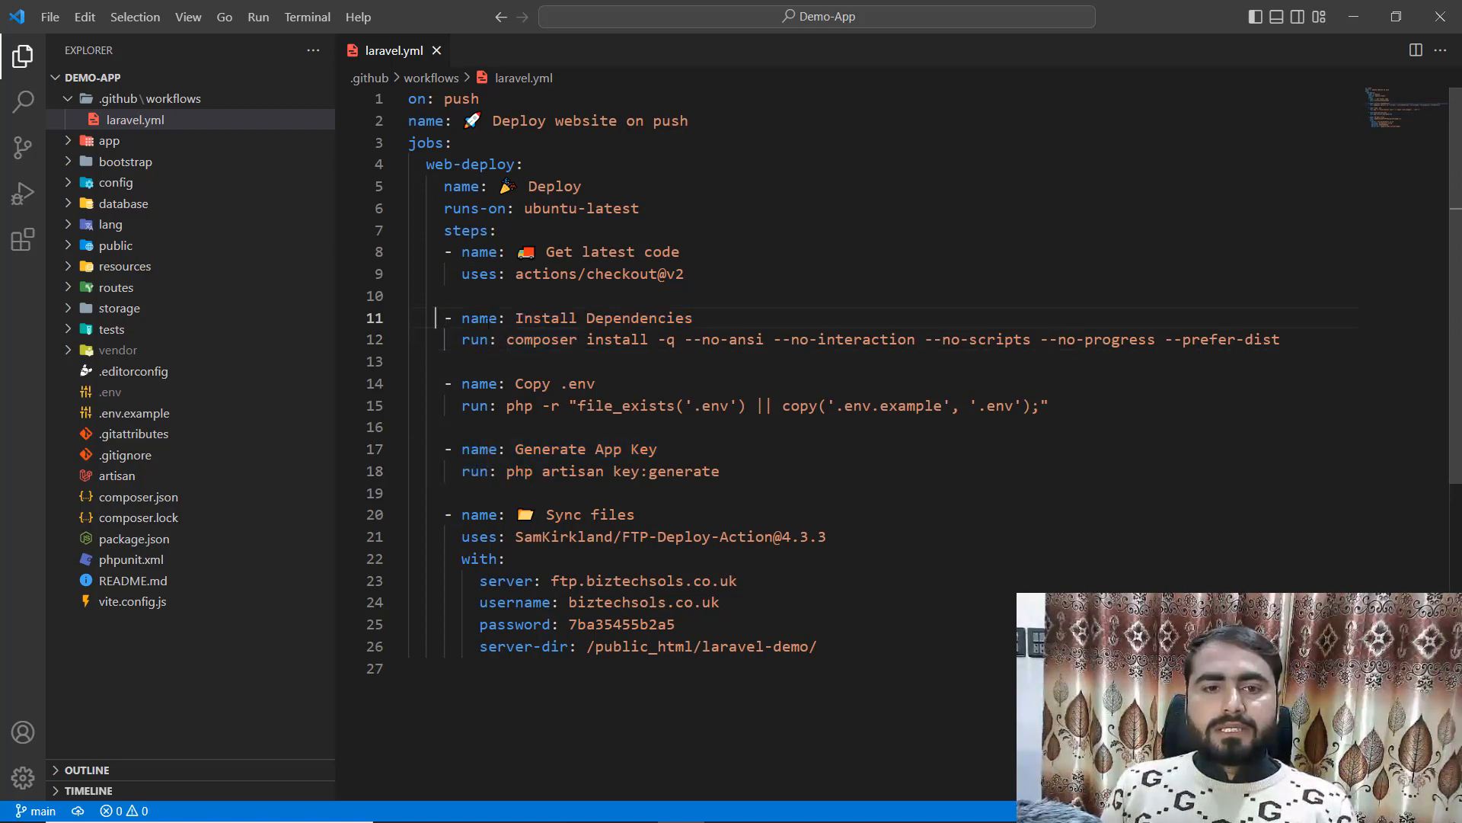
{"action": "left_click_drag", "start_coordinate": [446, 316], "coordinate": [579, 338]}
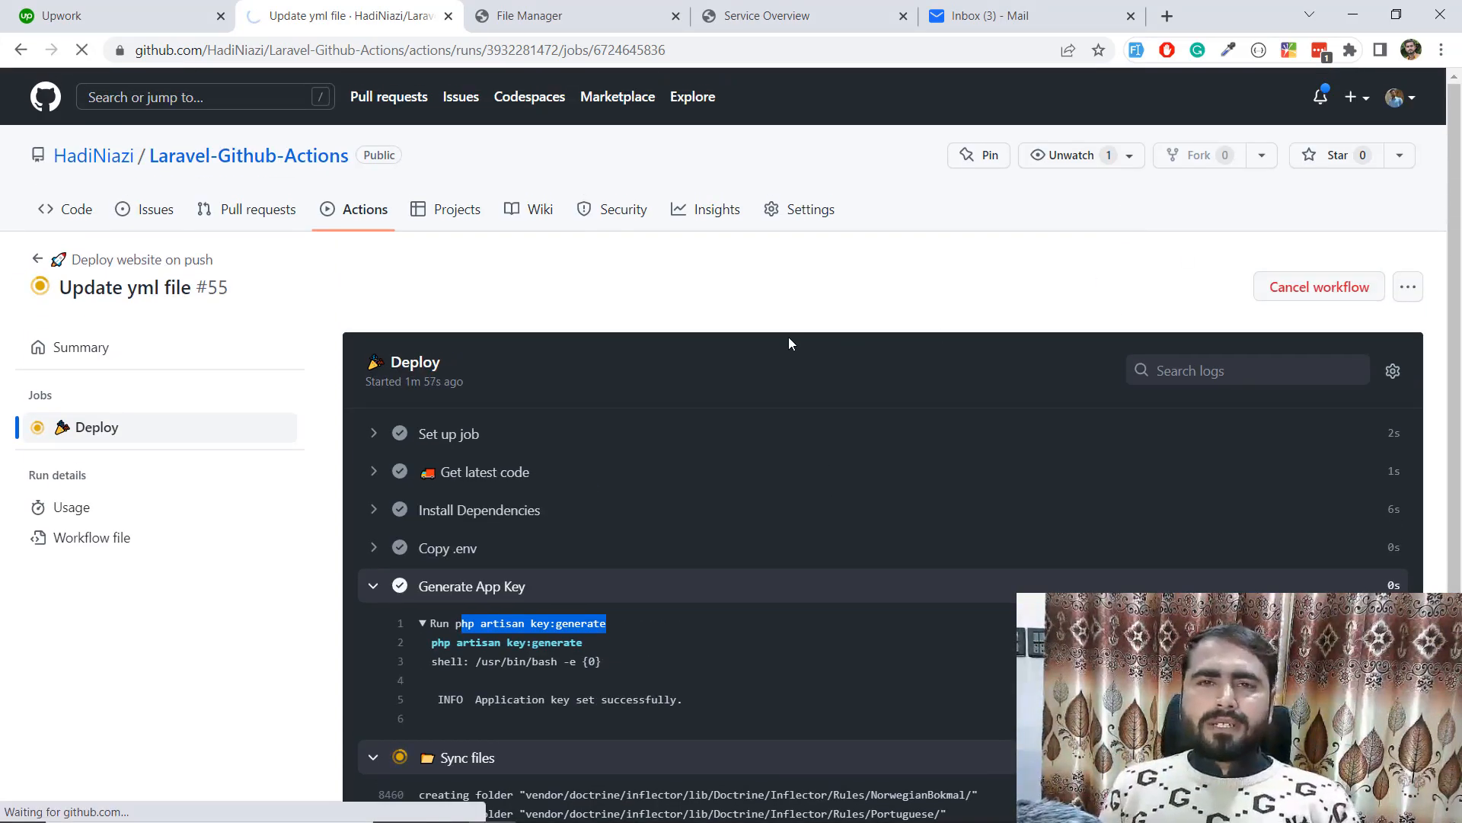
- Cancel the running workflow run #55 and return to laravel.yml
{"action": "left_click", "coordinate": [1318, 286]}
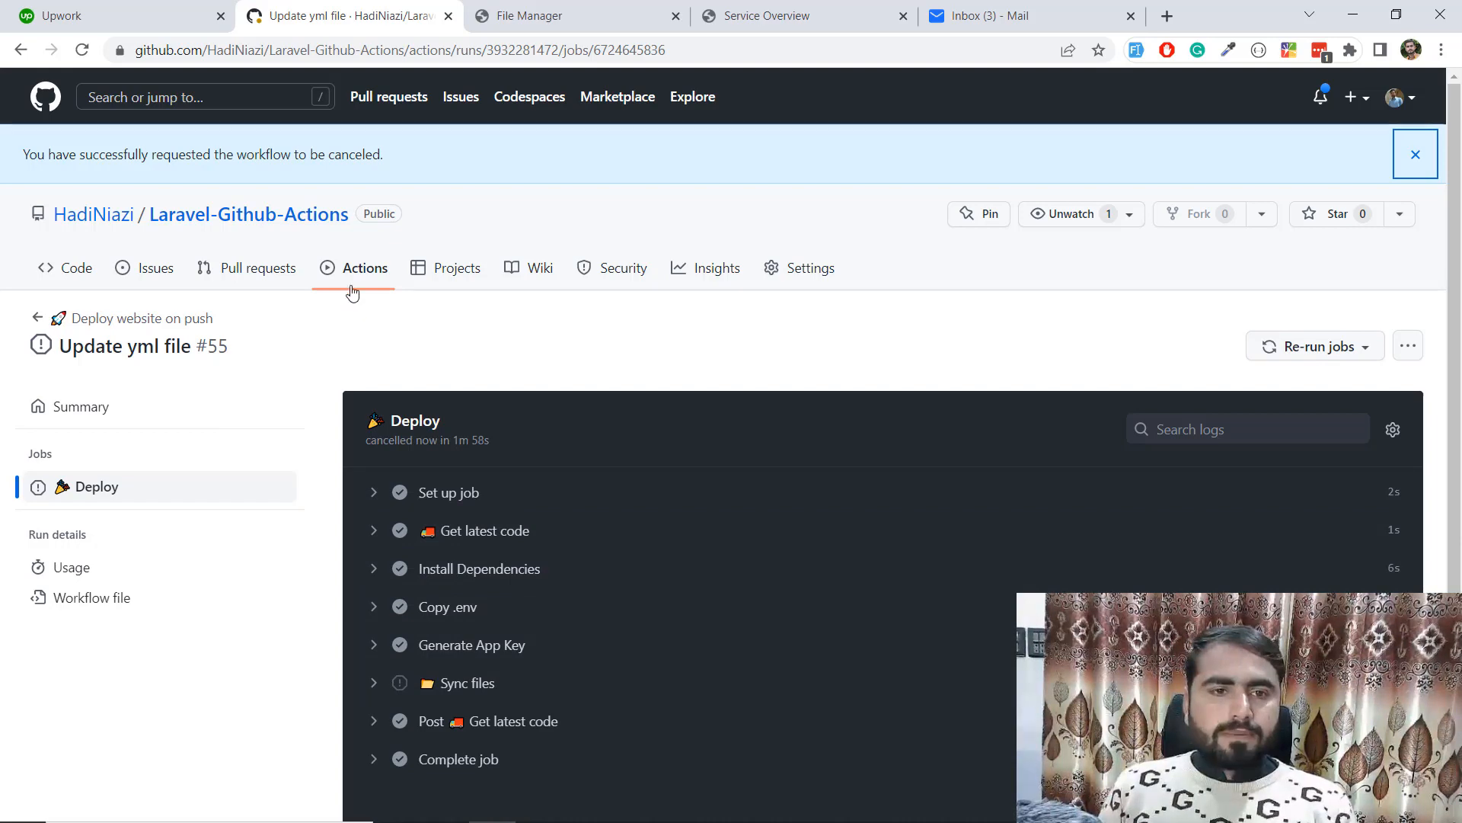
{"action": "left_click", "coordinate": [364, 269]}
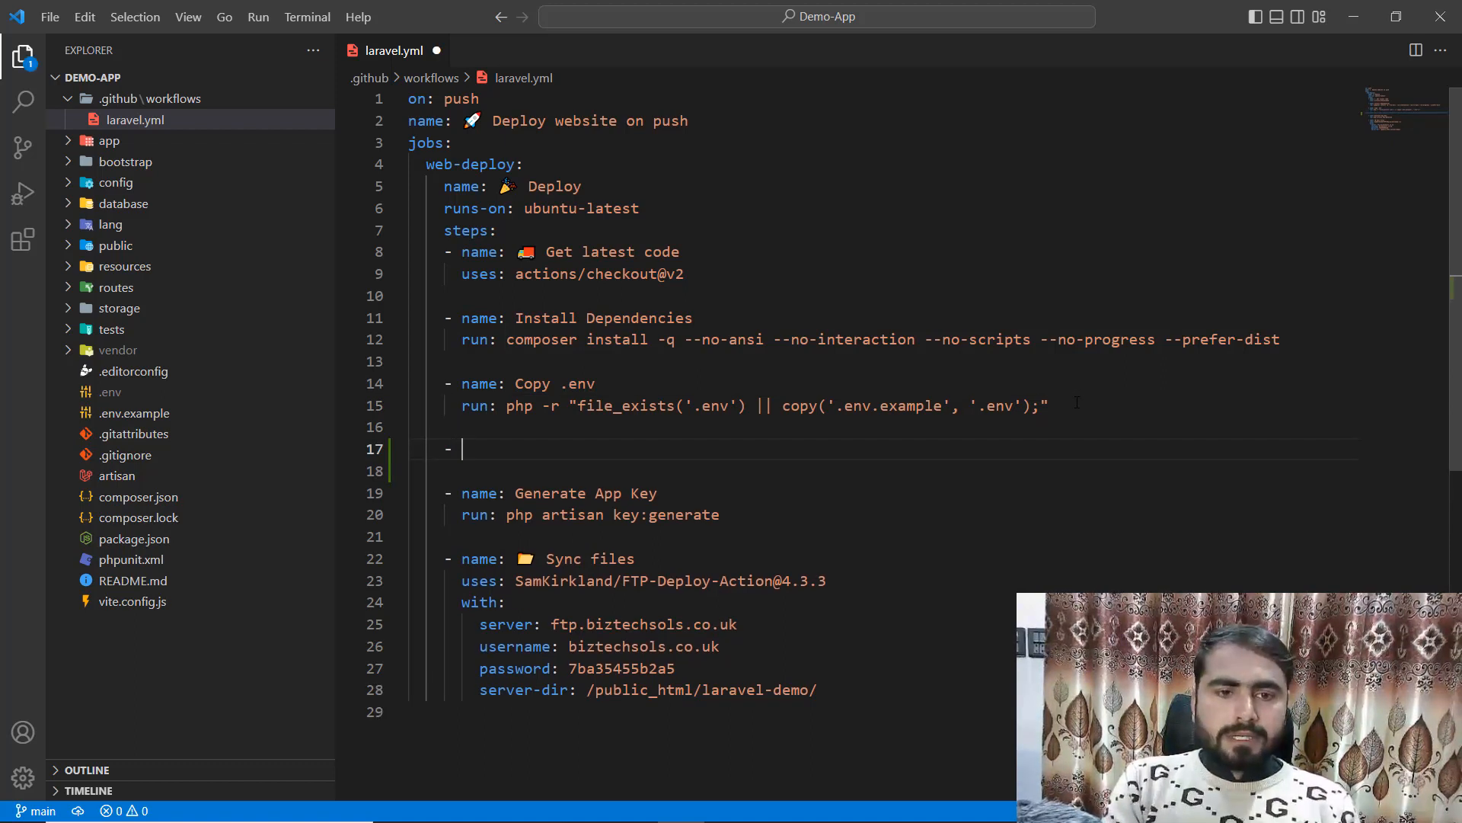
- Name the new step 'Config and Cache Clearing' above Generate App Key
{"action": "type", "text": "name:"}
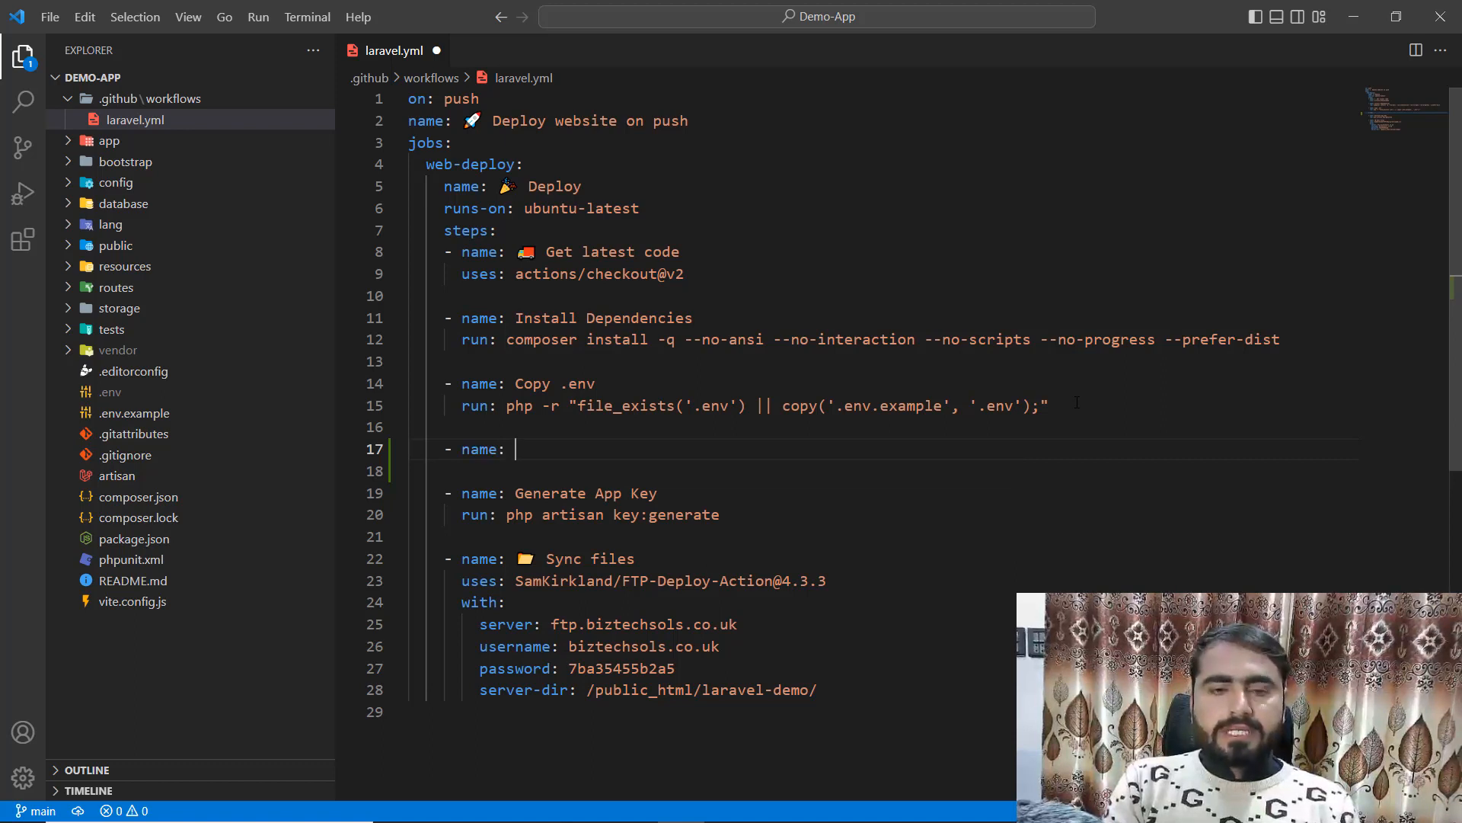
{"action": "type", "text": "C"}
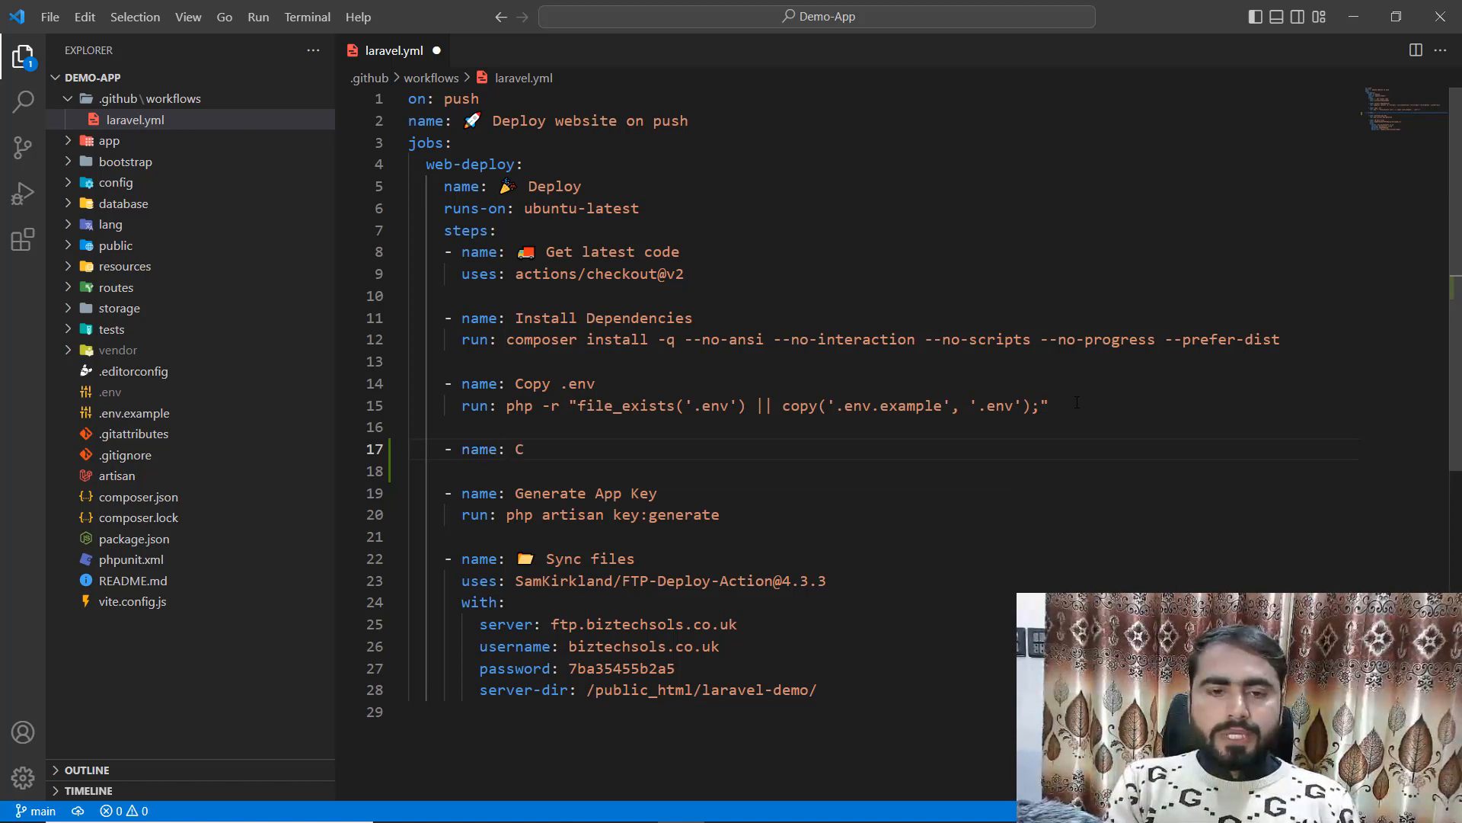
{"action": "type", "text": "onfig and"}
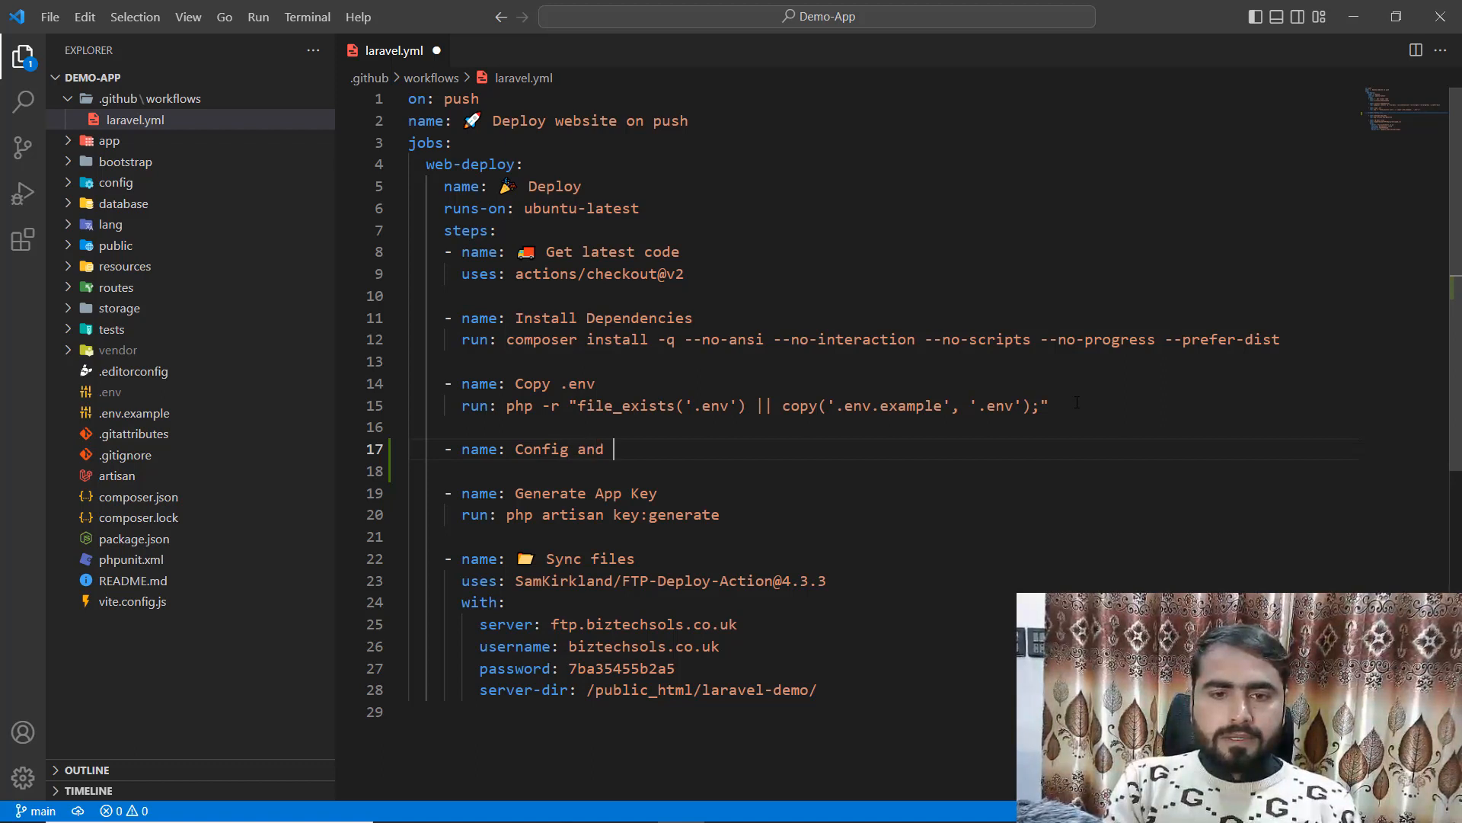
{"action": "type", "text": "Ca"}
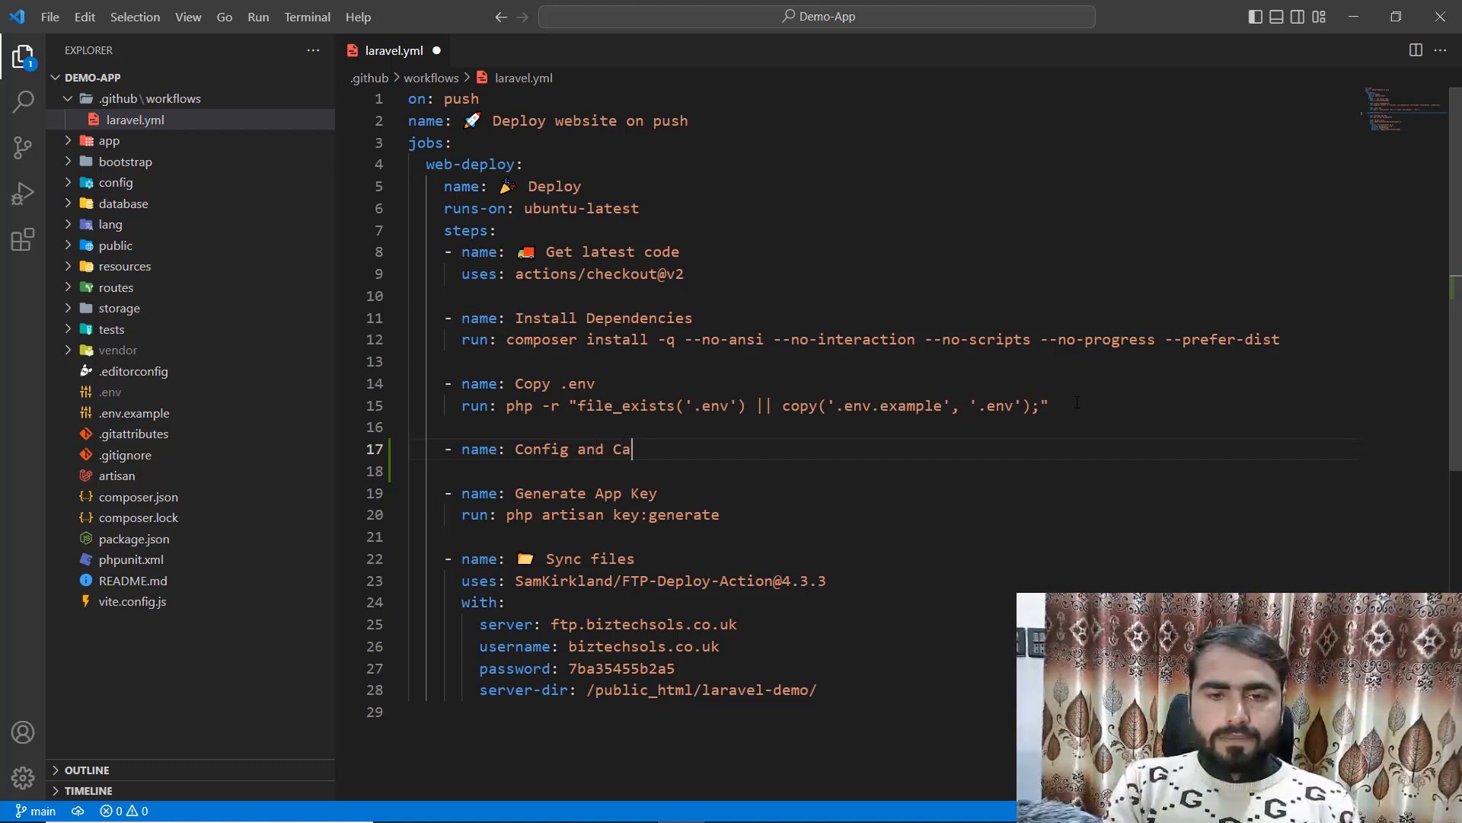
{"action": "type", "text": "che Clear"}
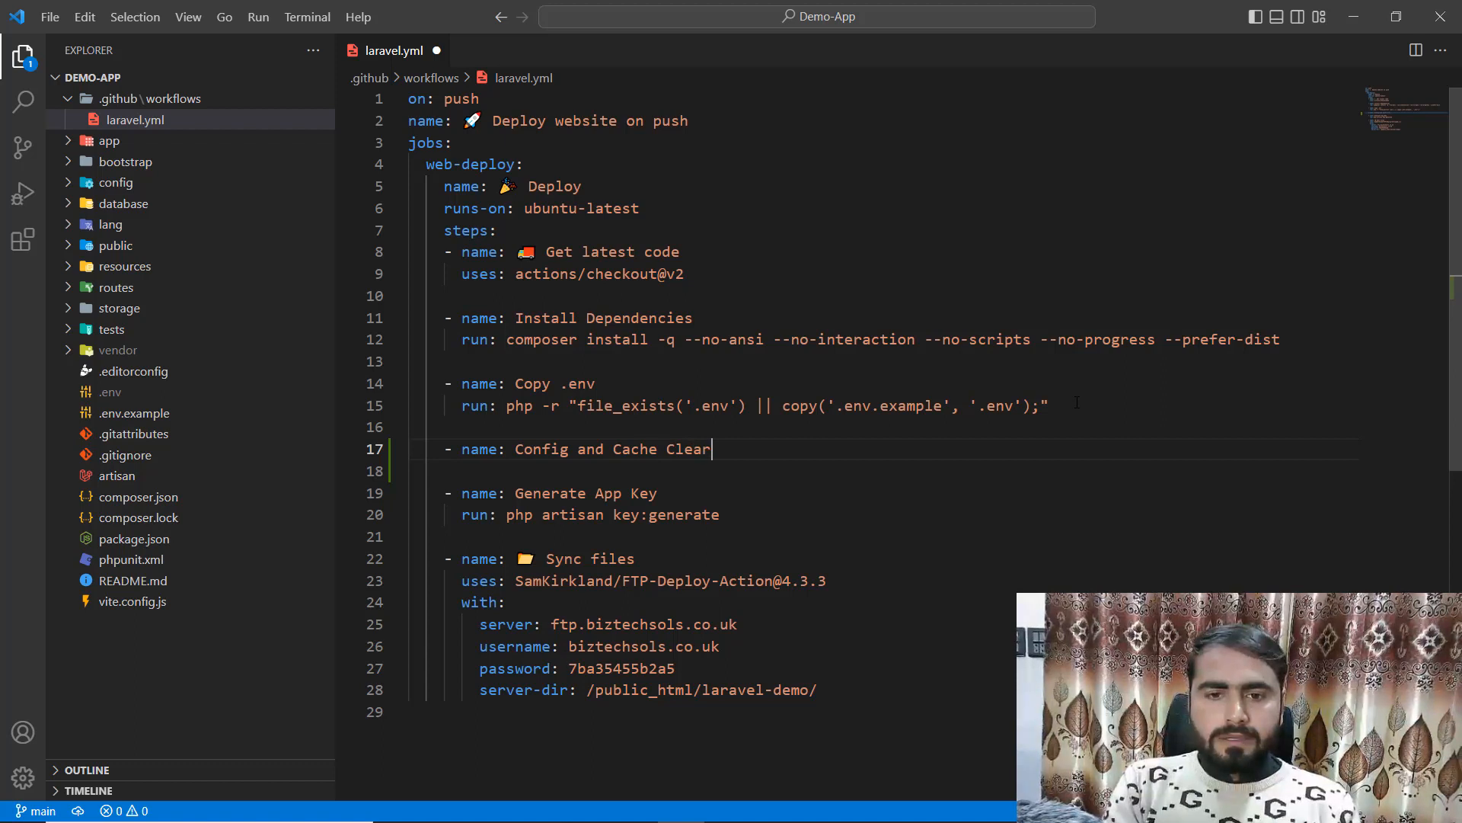
{"action": "type", "text": "ing"}
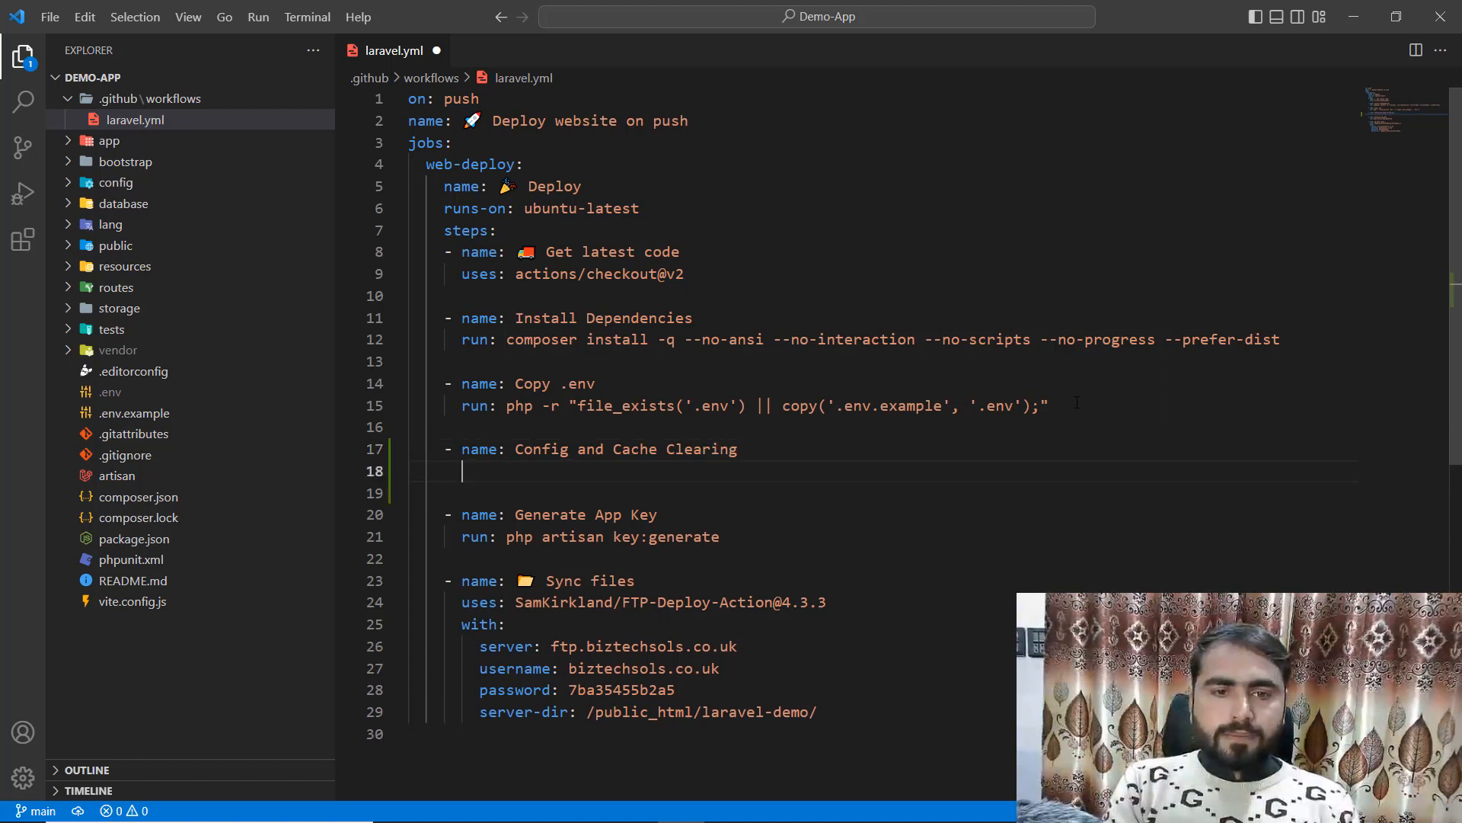
- Give the step 'run: php artisan' with config:clear then cache:clear commands
{"action": "type", "text": "run: p"}
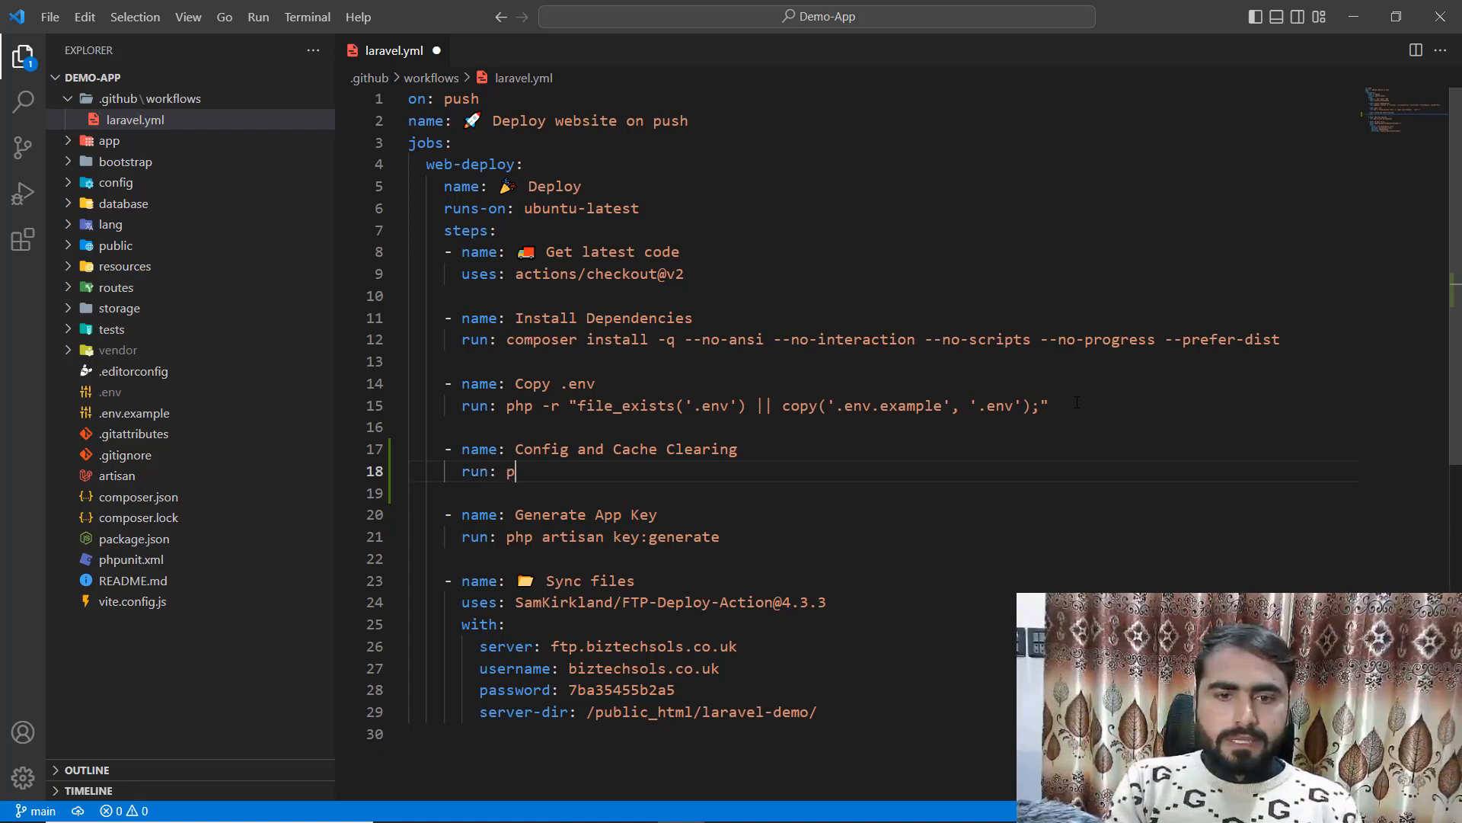
{"action": "type", "text": "hp artisa"}
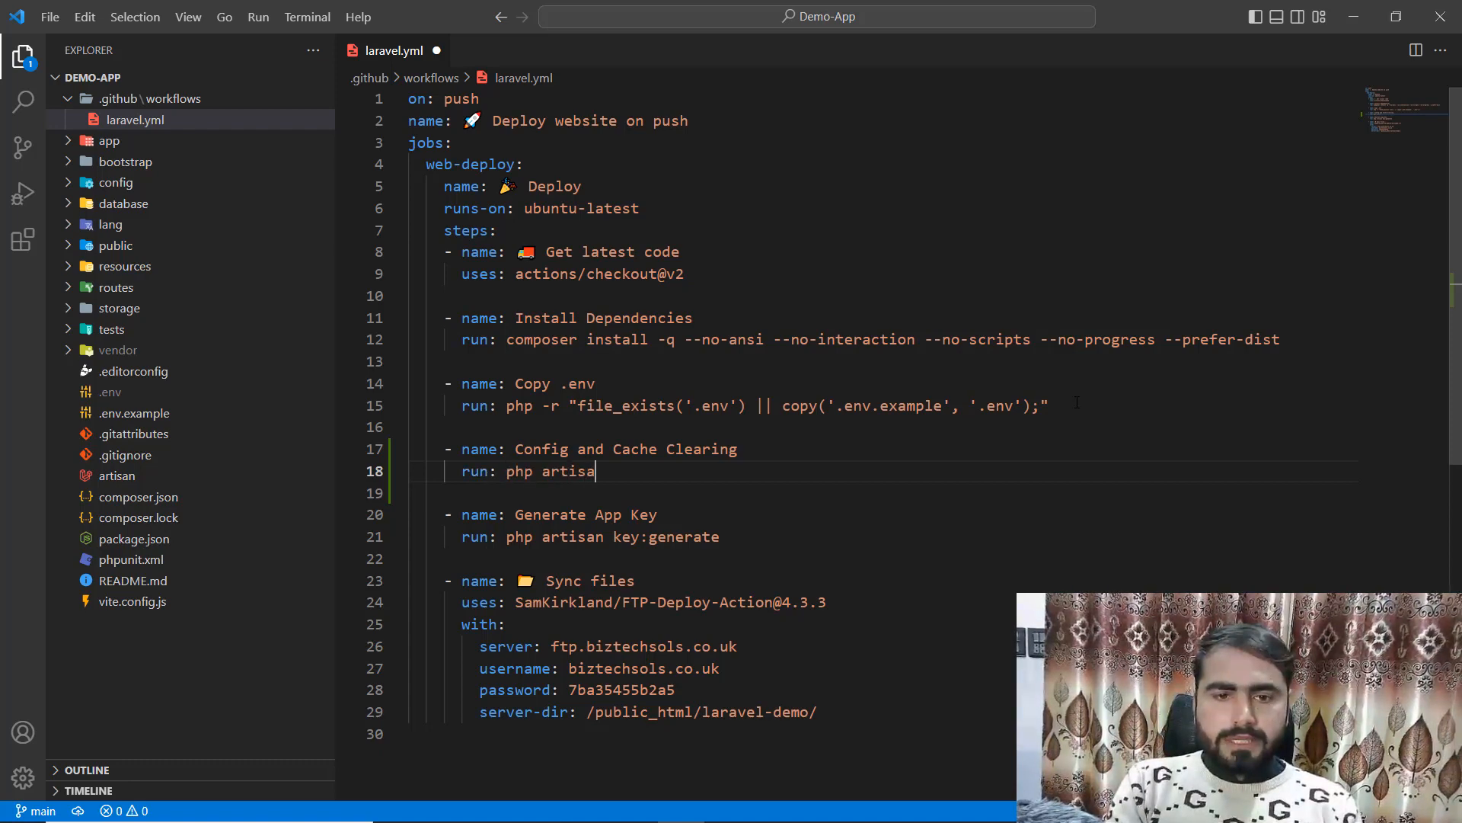
{"action": "type", "text": "n"}
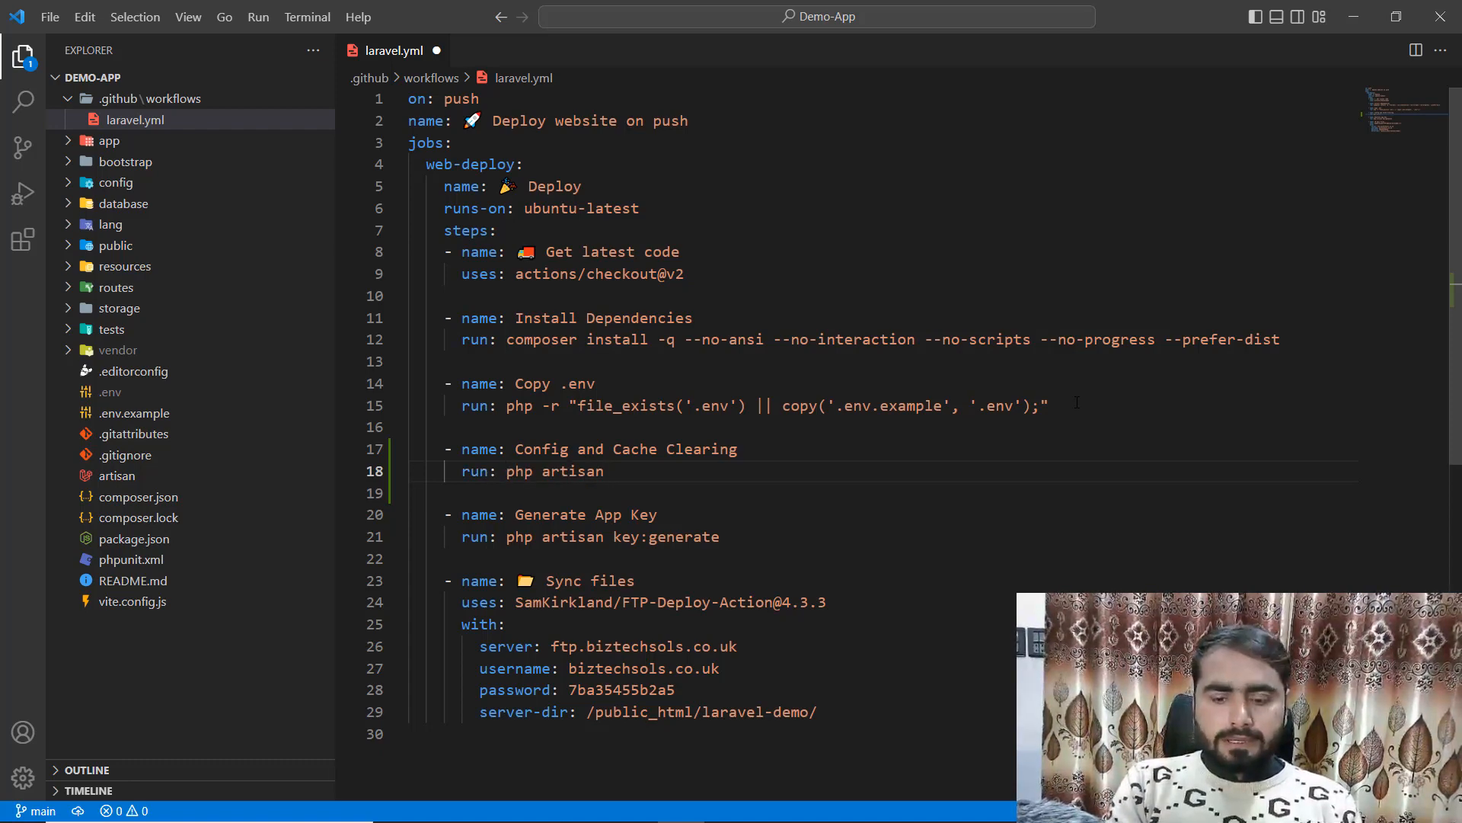
{"action": "type", "text": "co"}
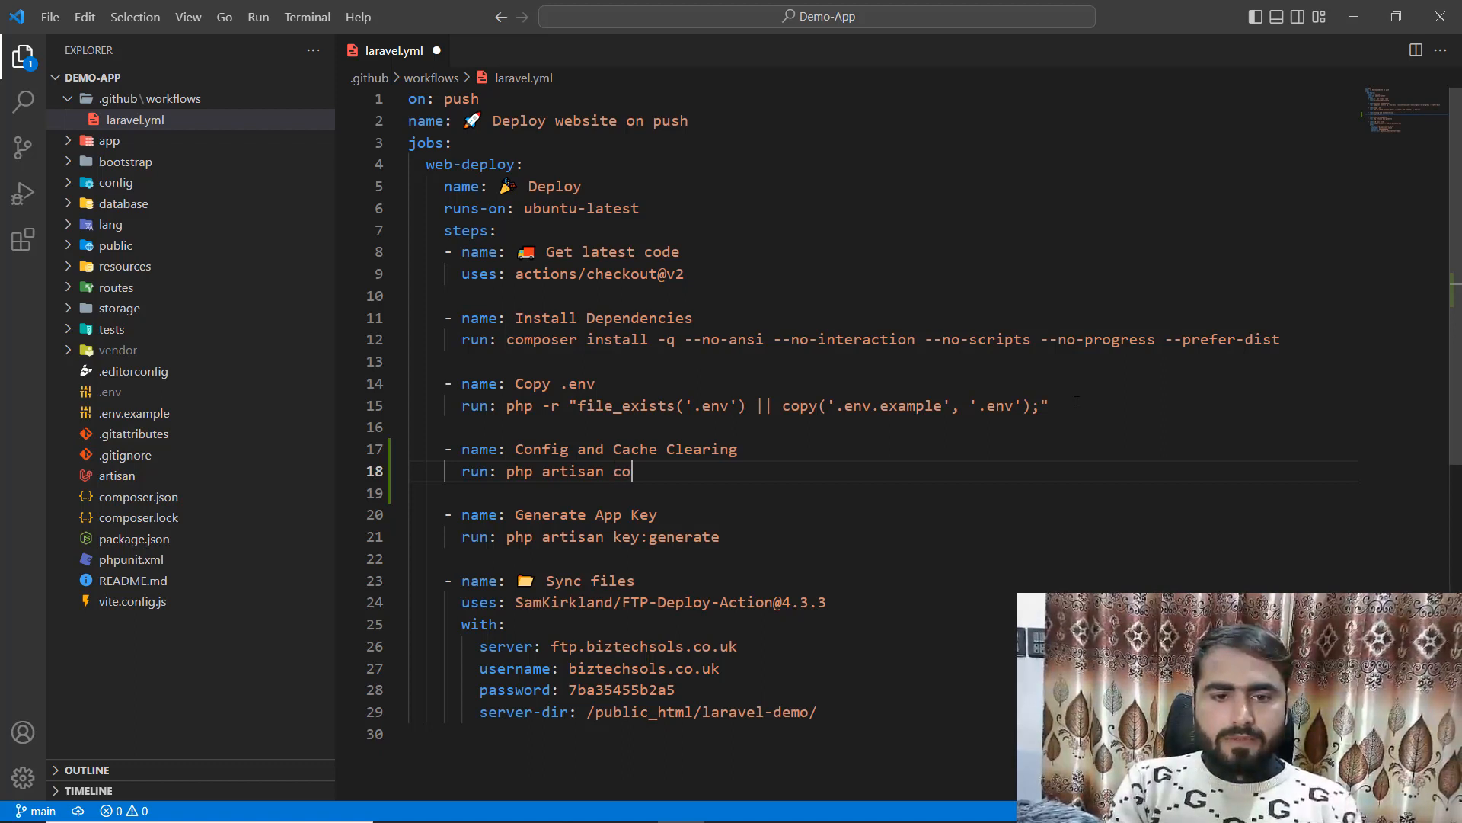
{"action": "type", "text": "nfig:"}
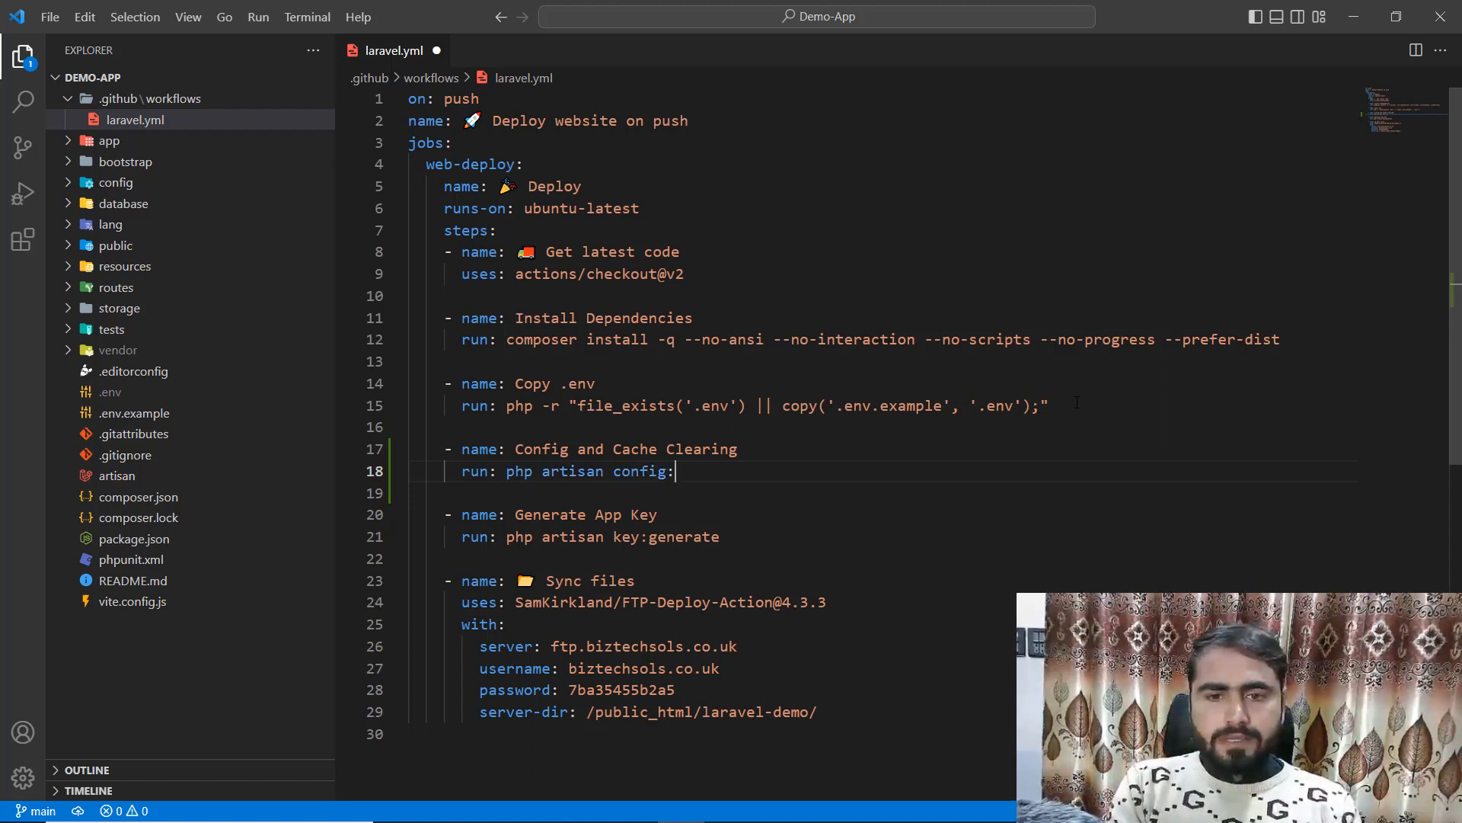
{"action": "type", "text": "clear"}
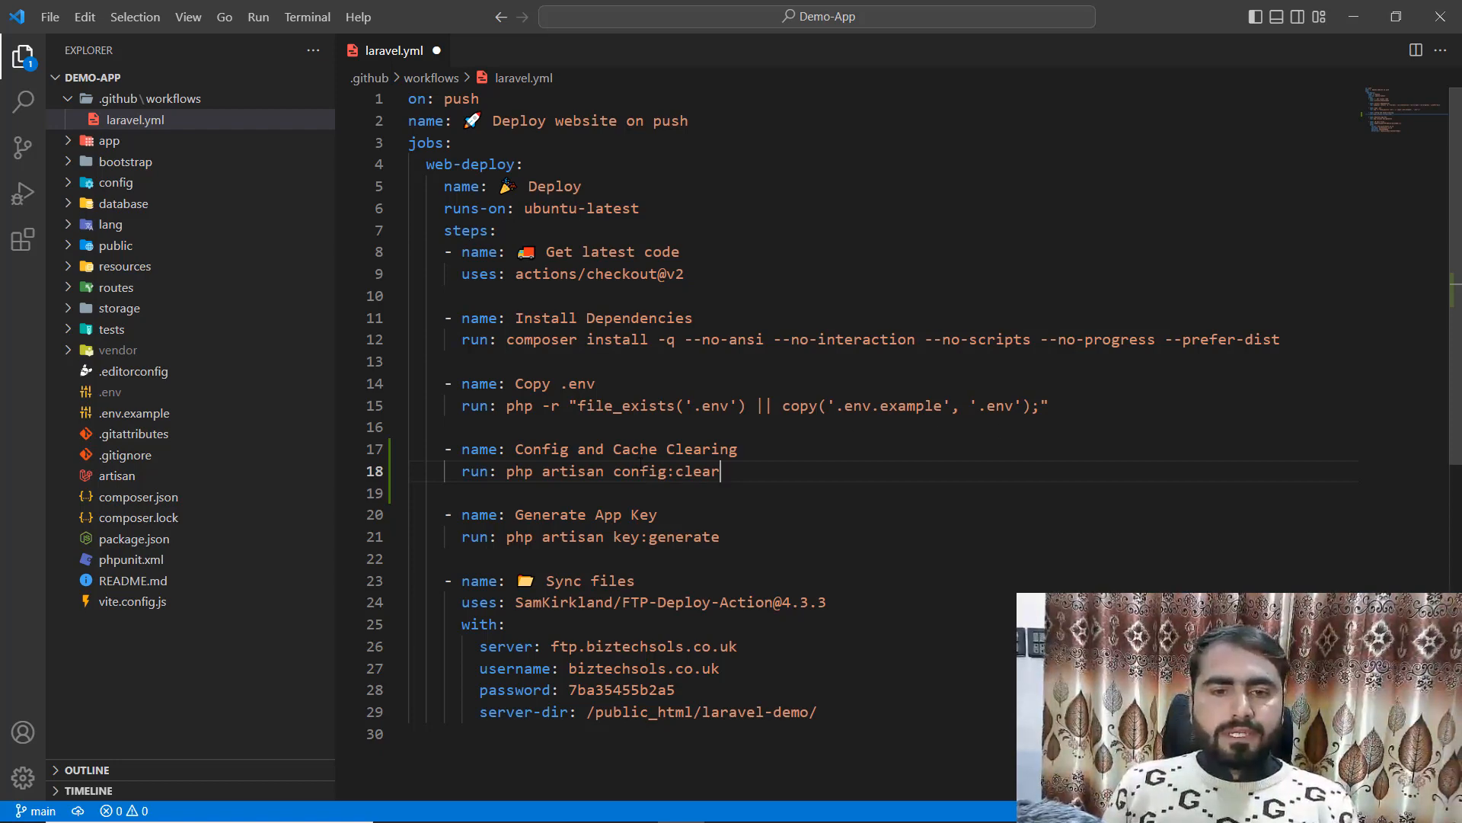
{"action": "type", "text": "cache:clear"}
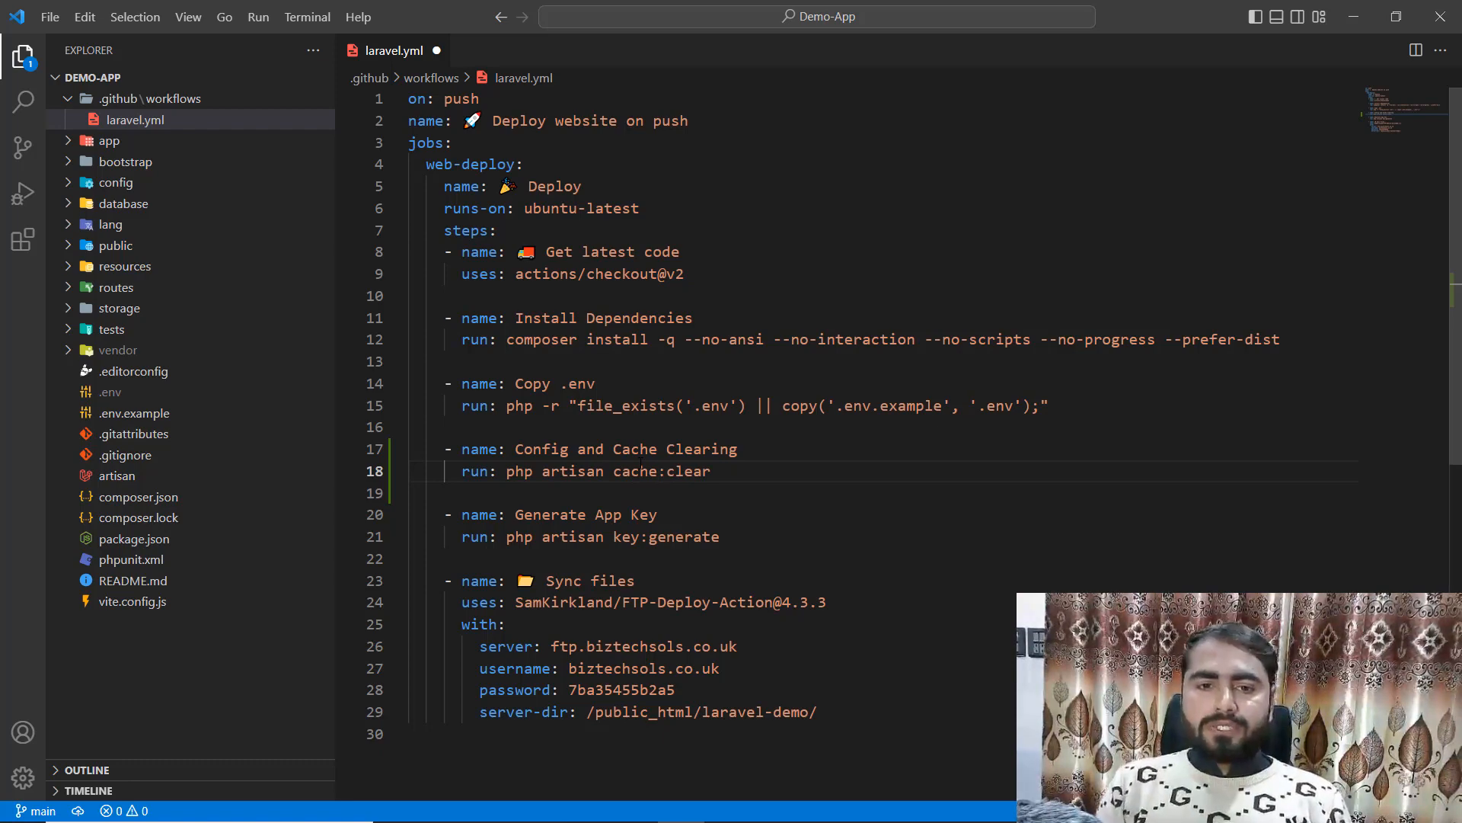
- Duplicate the step into Config Clearing (config:clear) and Cache Clearing (cache:clear)
{"action": "left_click_drag", "start_coordinate": [460, 448], "coordinate": [710, 471]}
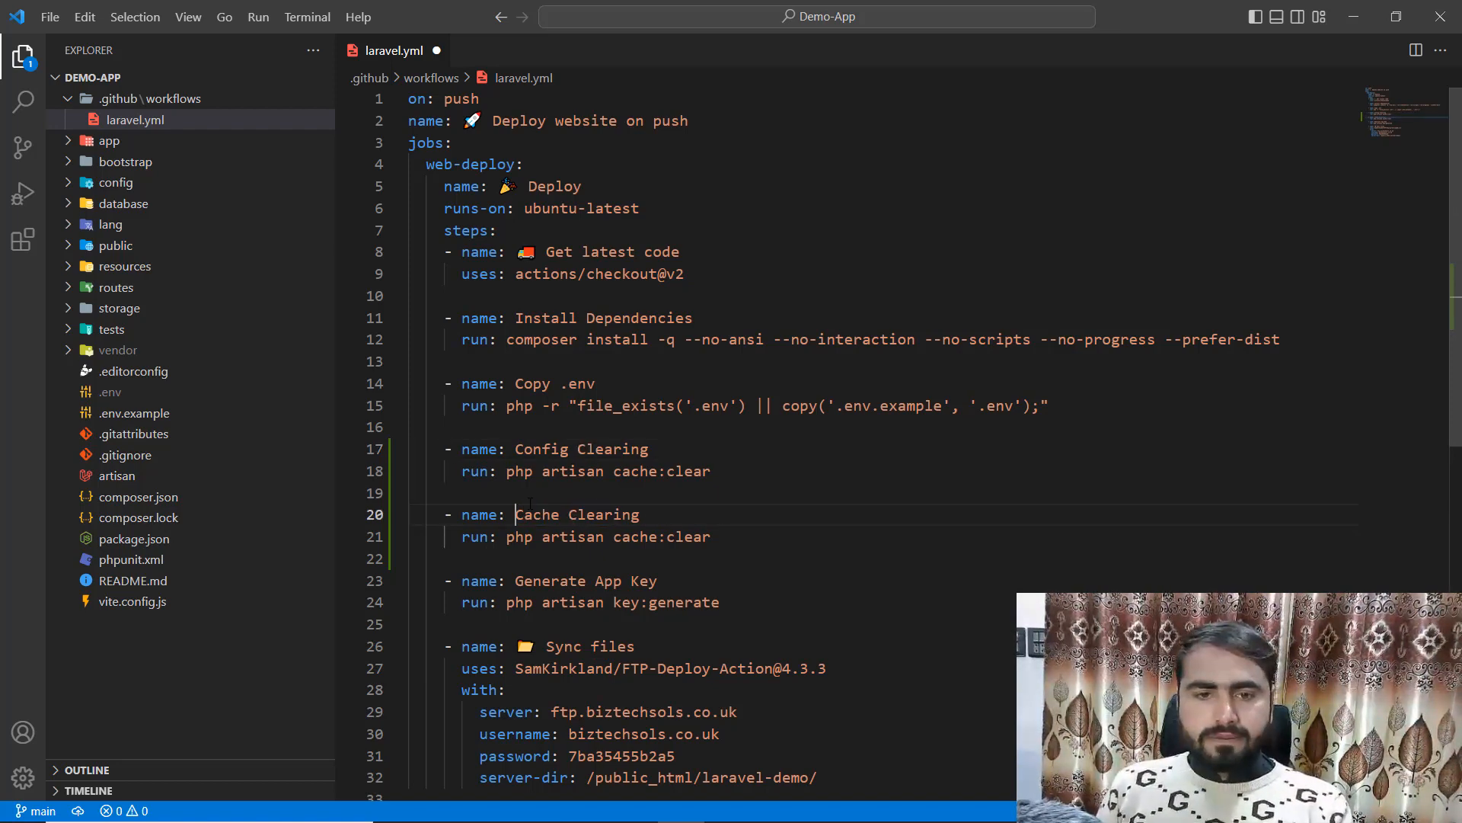
{"action": "type", "text": "config"}
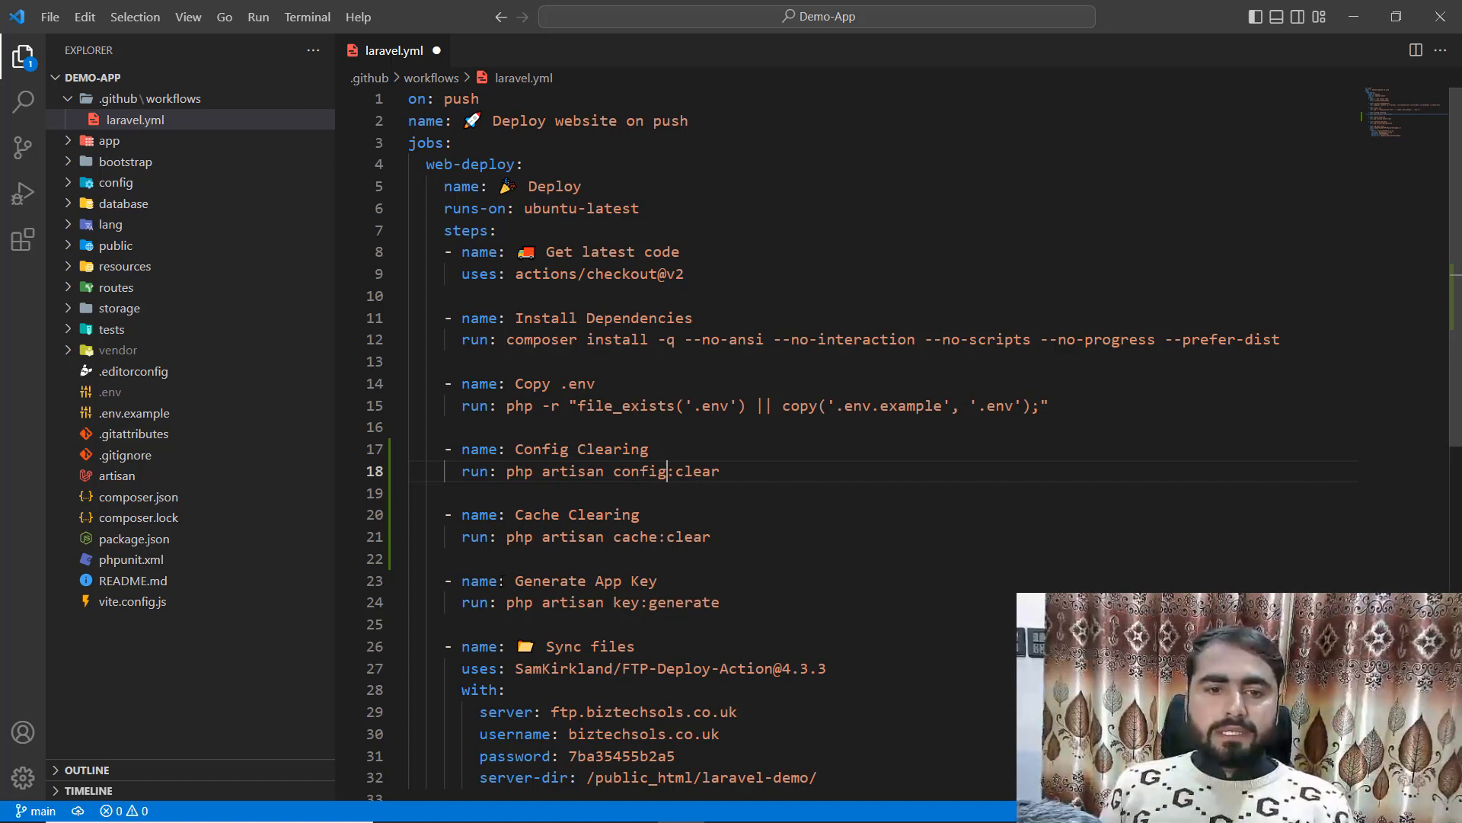
{"action": "left_click_drag", "start_coordinate": [463, 448], "coordinate": [709, 536]}
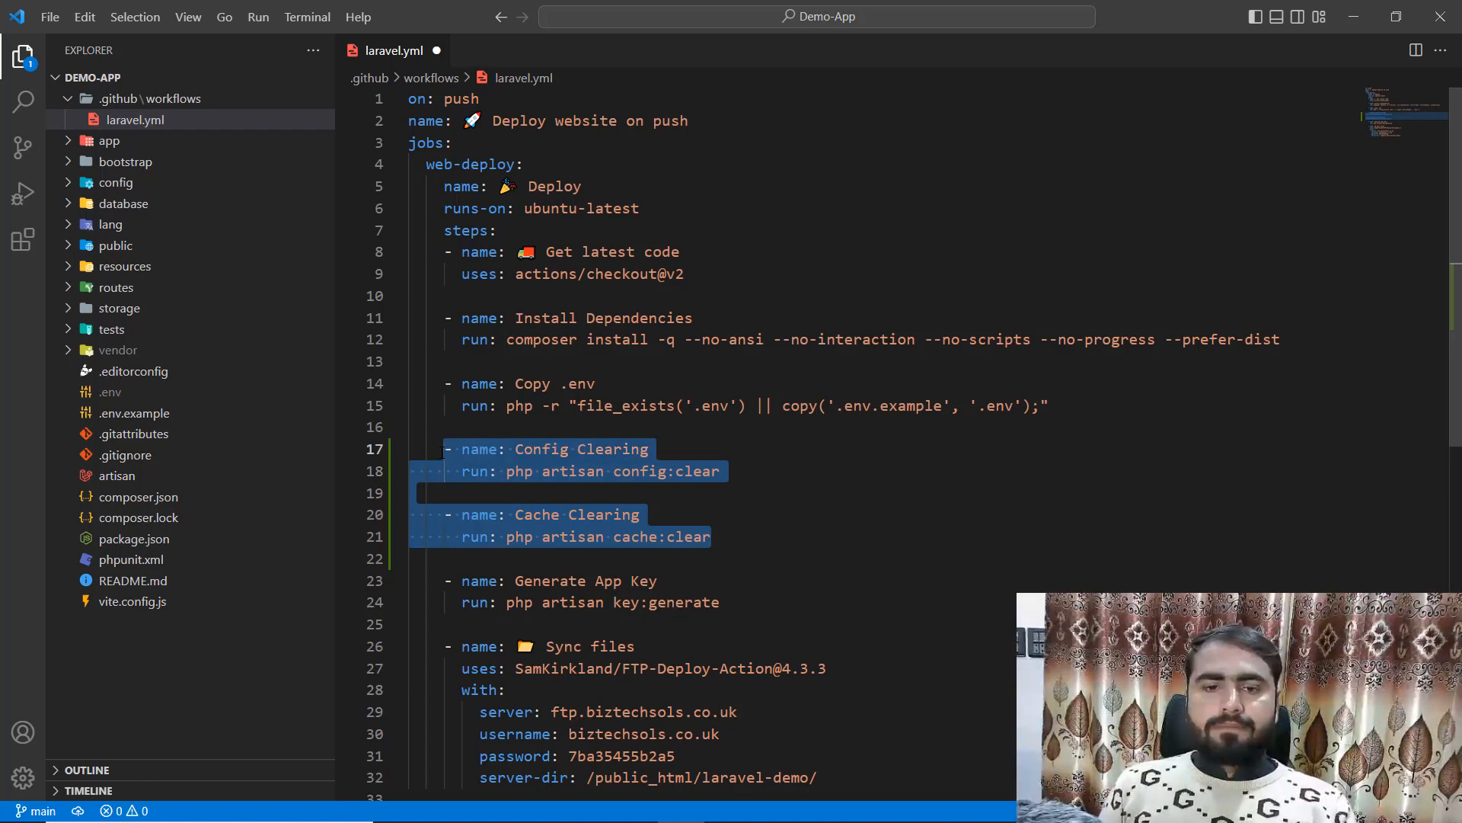
{"action": "left_click", "coordinate": [713, 536]}
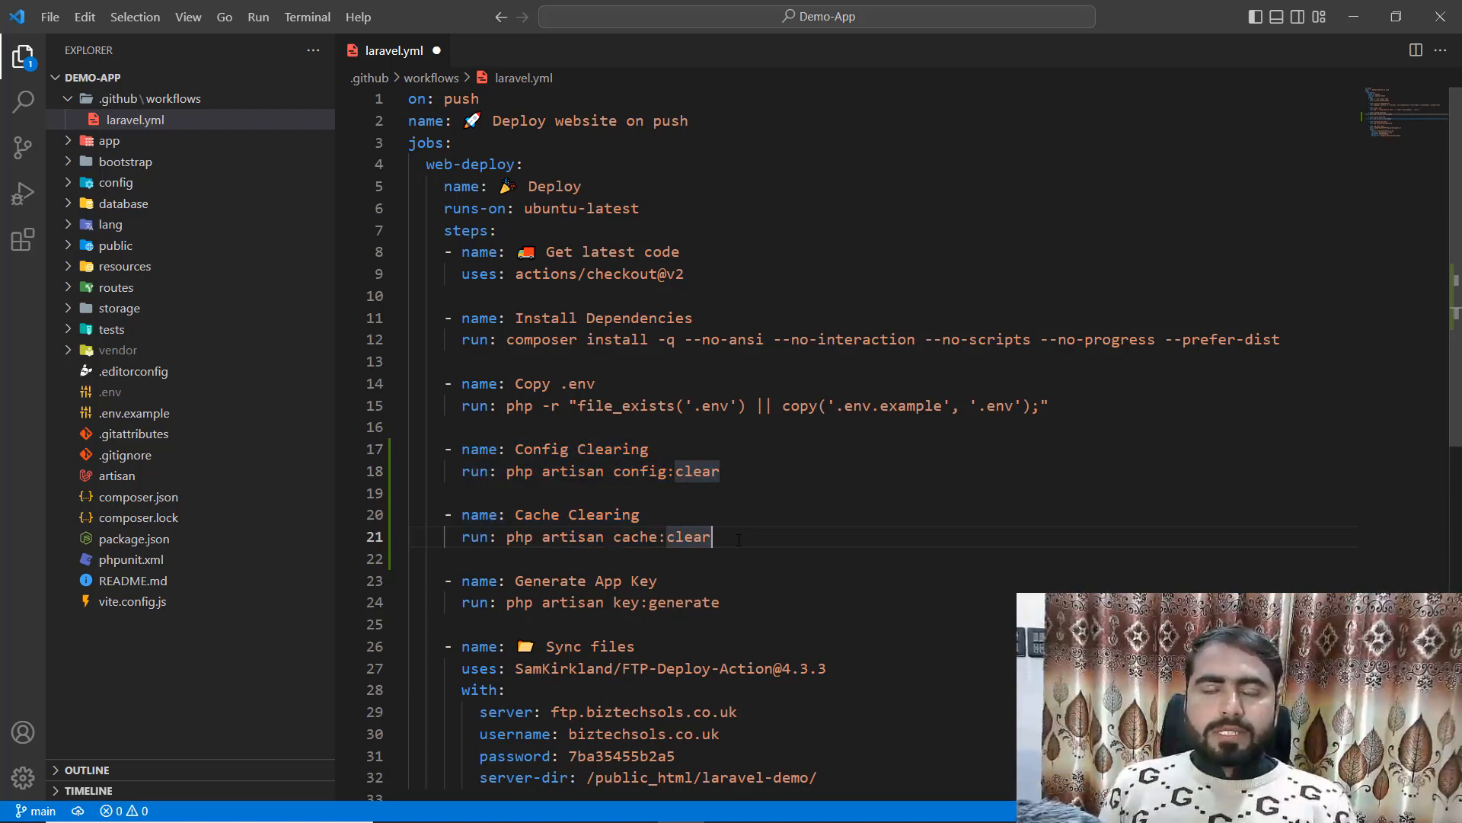